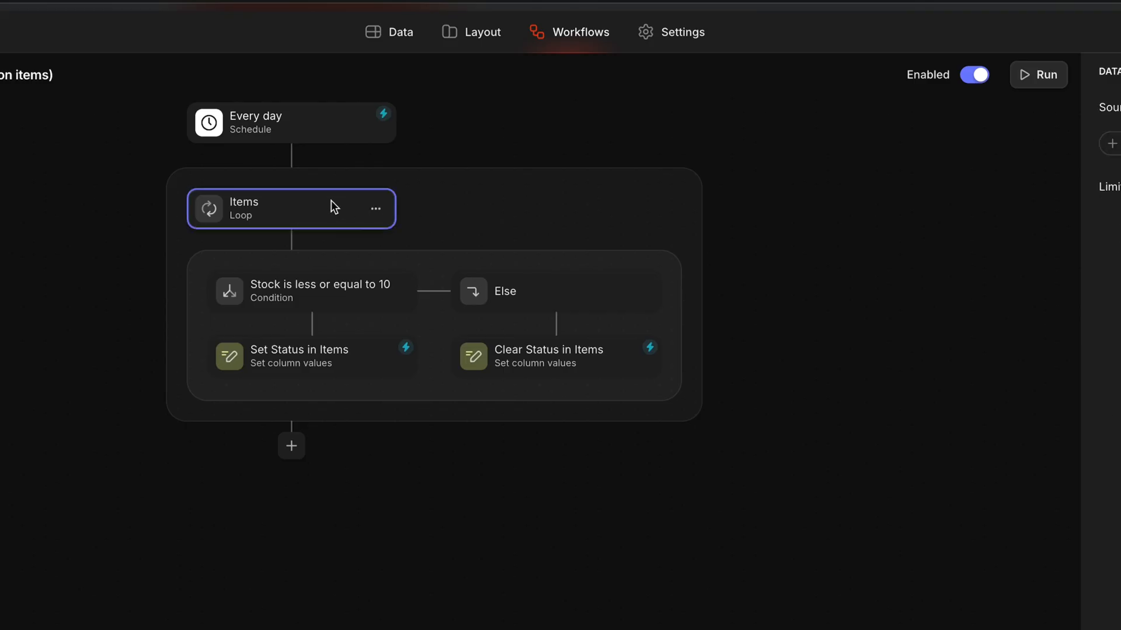
{"action": "mouse_move", "coordinate": [978, 126]}
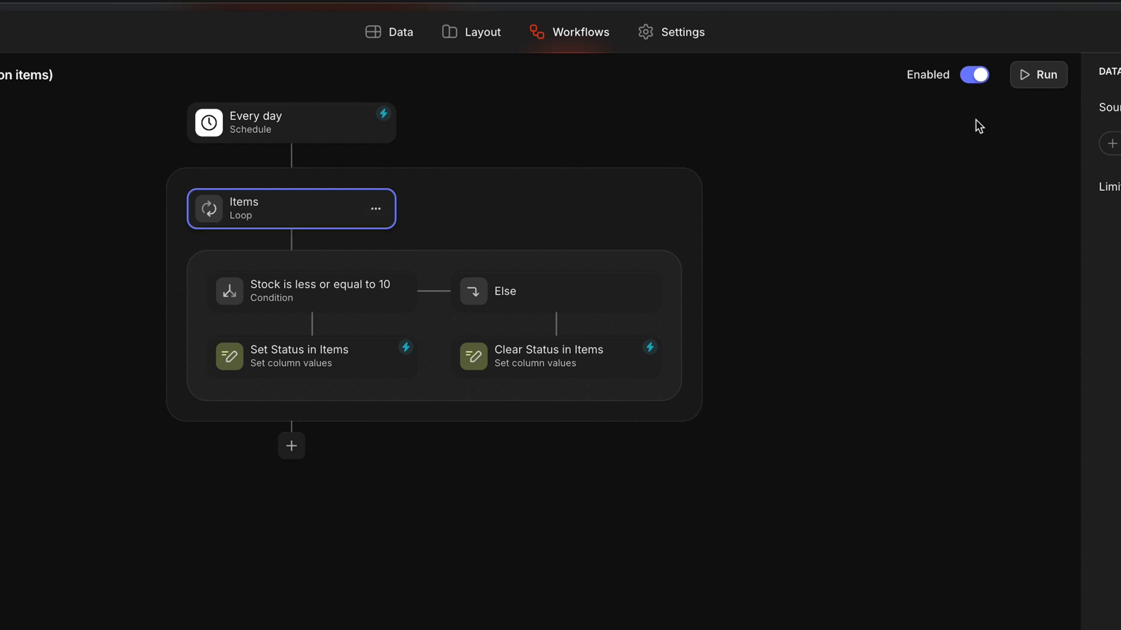
- Run the stock alert workflow and return to the editor showing the Every day schedule trigger
{"action": "left_click", "coordinate": [400, 32]}
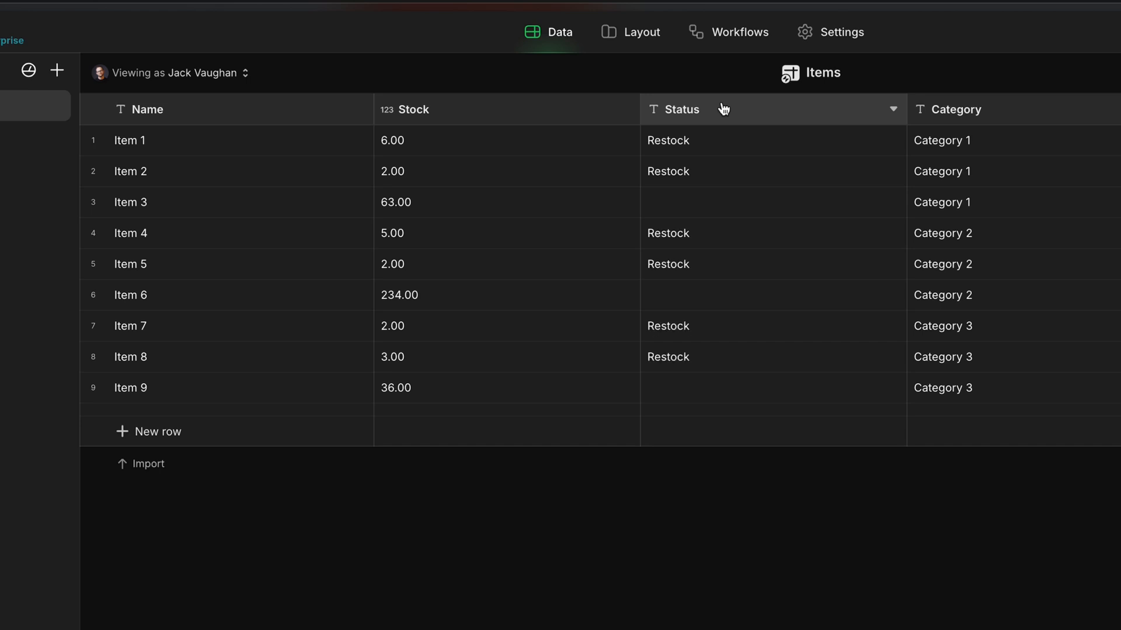
{"action": "left_click", "coordinate": [728, 33]}
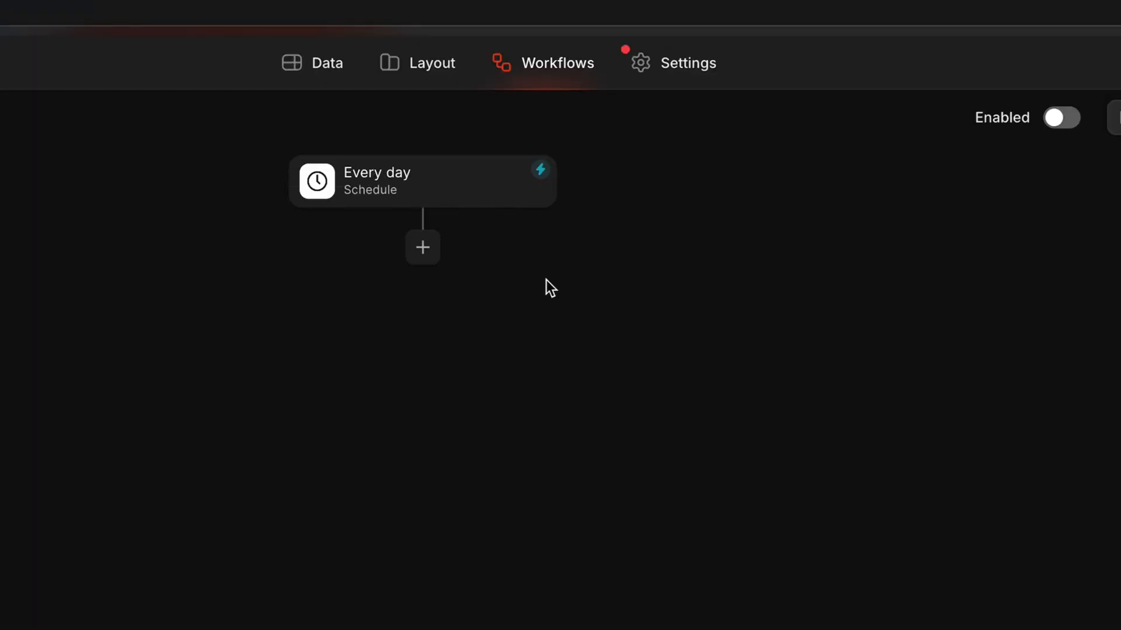
- Add a Loop step after the schedule and set its source to the Products table
{"action": "left_click", "coordinate": [422, 248]}
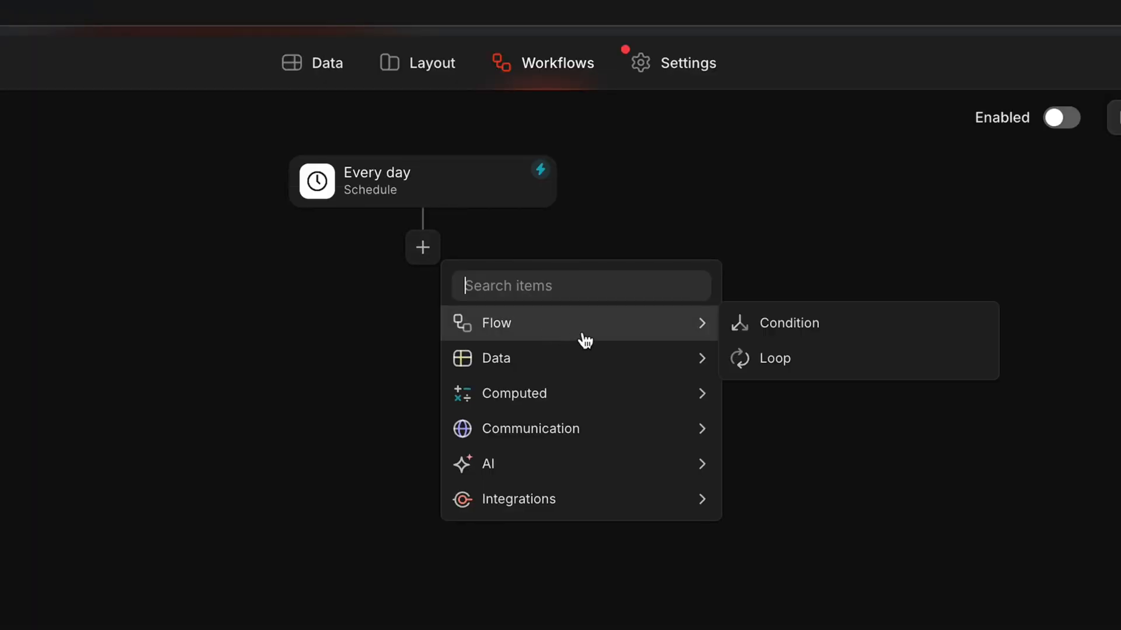
{"action": "left_click", "coordinate": [773, 358]}
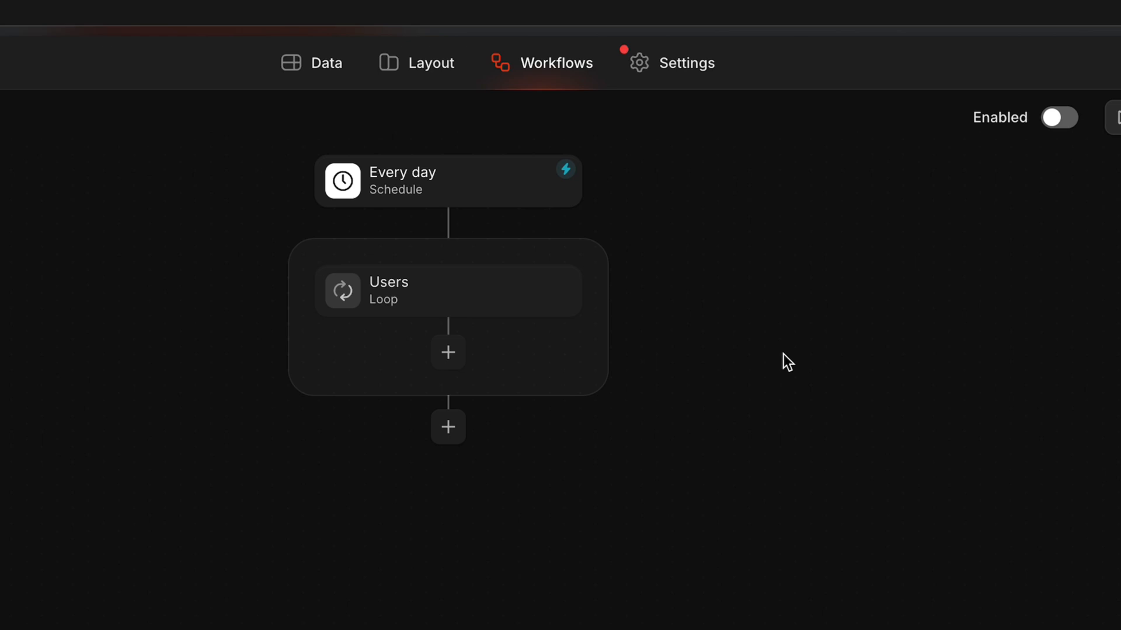
{"action": "left_click", "coordinate": [449, 291]}
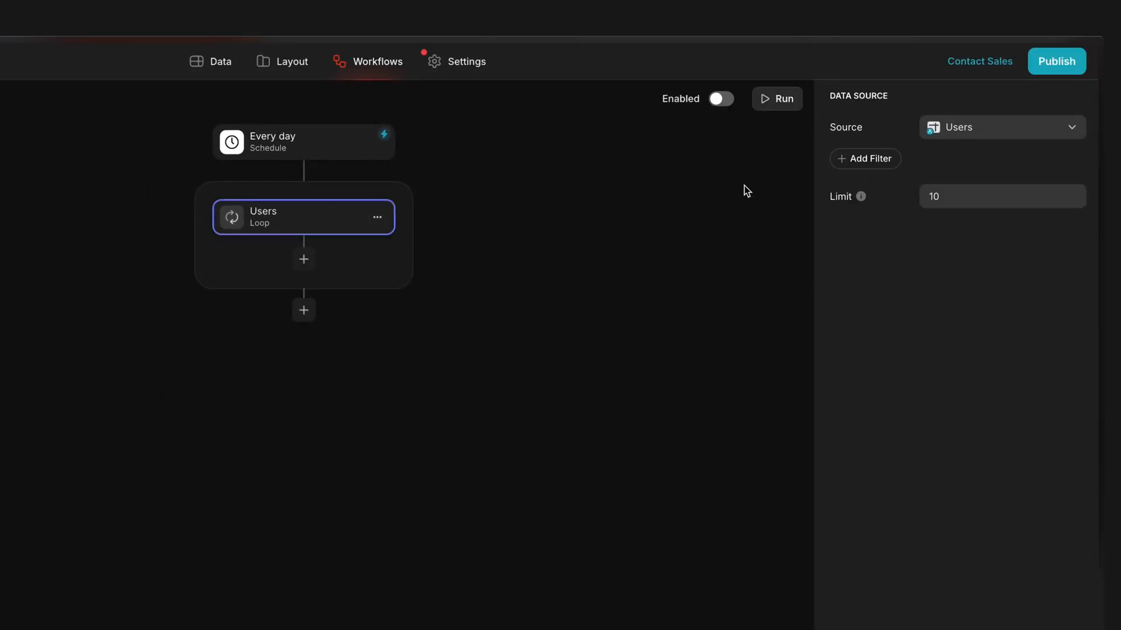
{"action": "left_click", "coordinate": [1000, 127]}
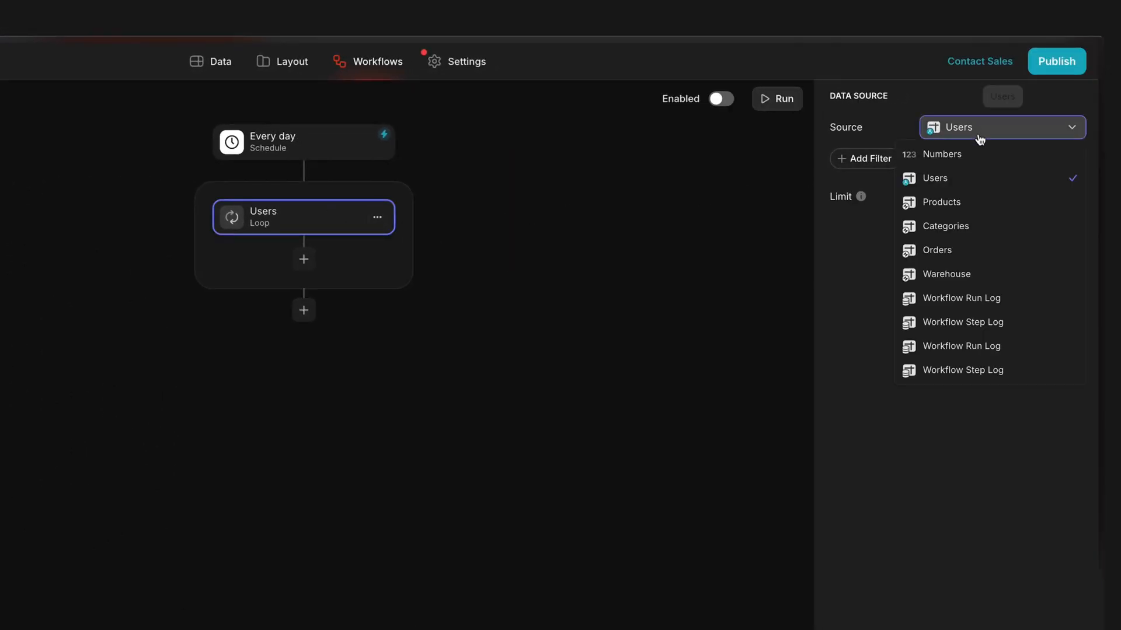
{"action": "left_click", "coordinate": [941, 202]}
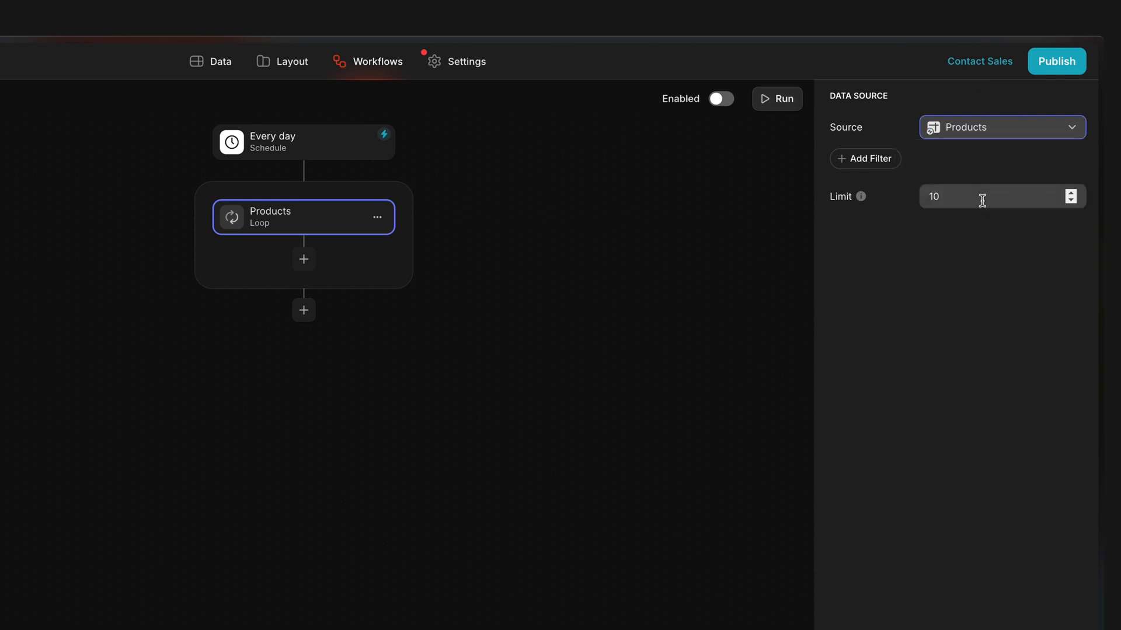
- Run the stock alert workflow and check the Items table for Restock statuses
{"action": "left_click", "coordinate": [720, 98]}
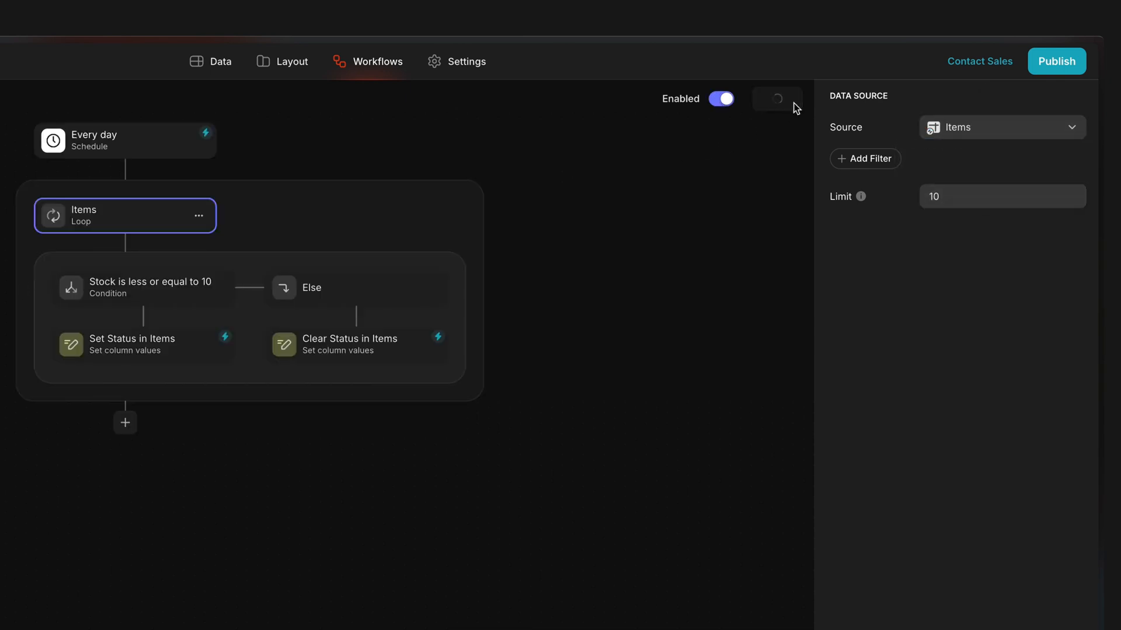
{"action": "left_click", "coordinate": [219, 61]}
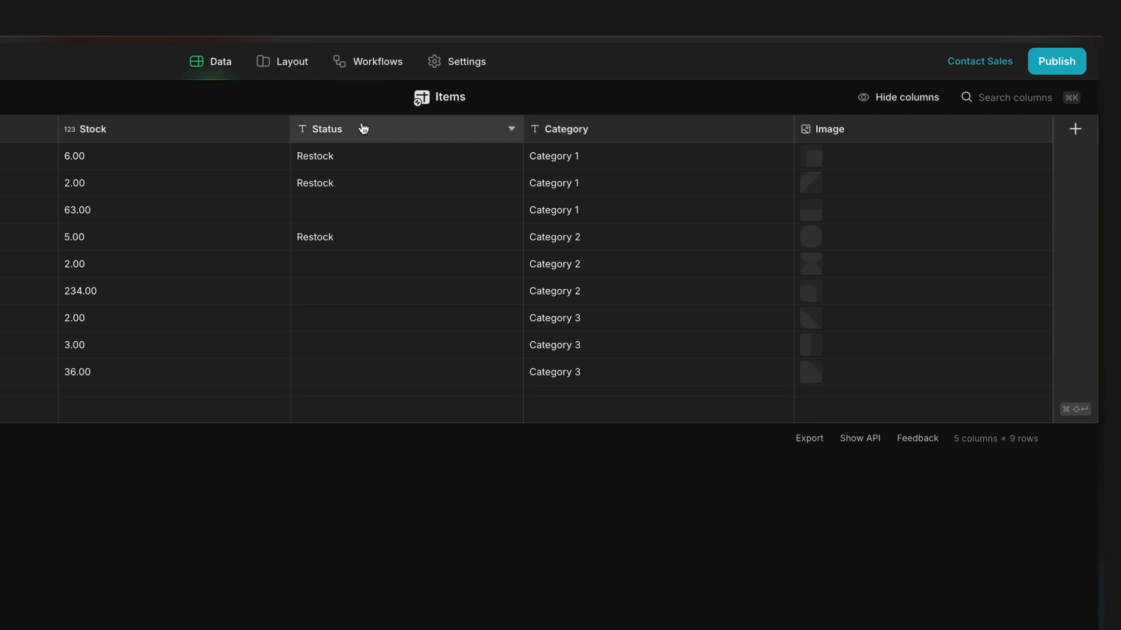
- Inside the Categories loop add a Set column values step on the current Categories row, then a Name is not empty condition
{"action": "left_click", "coordinate": [377, 61]}
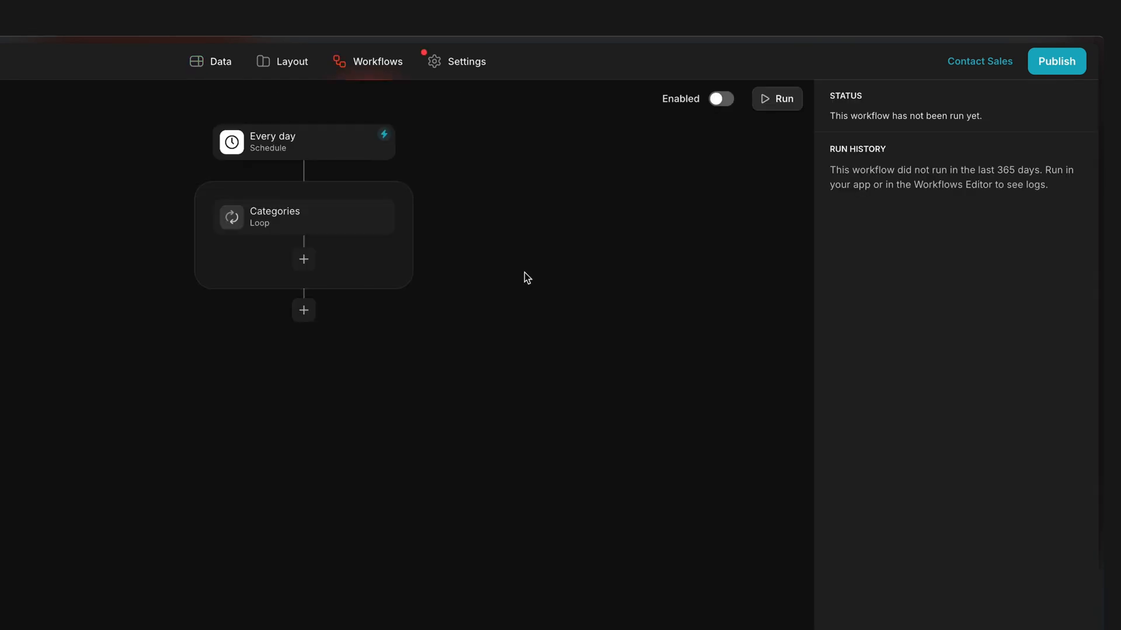
{"action": "left_click", "coordinate": [304, 217]}
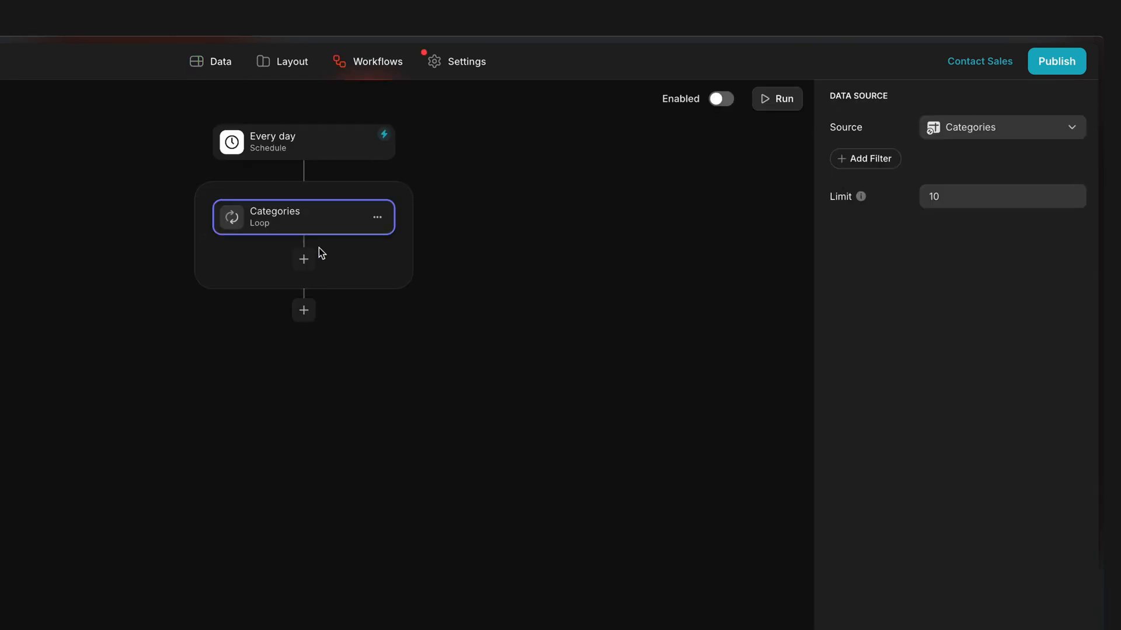
{"action": "left_click", "coordinate": [303, 259]}
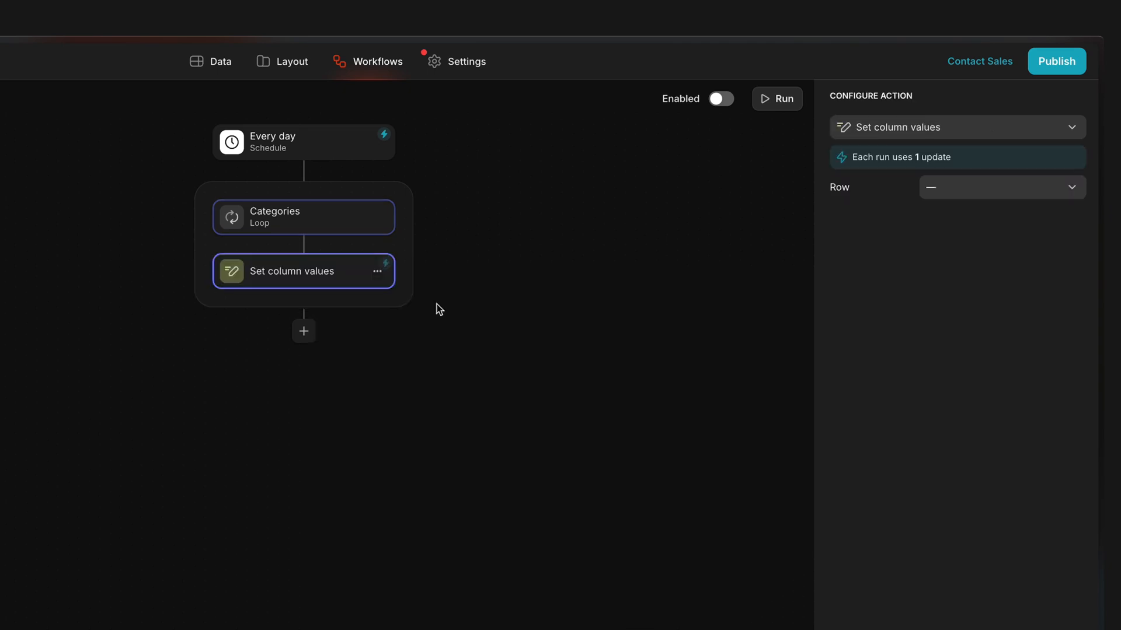
{"action": "left_click", "coordinate": [1001, 186]}
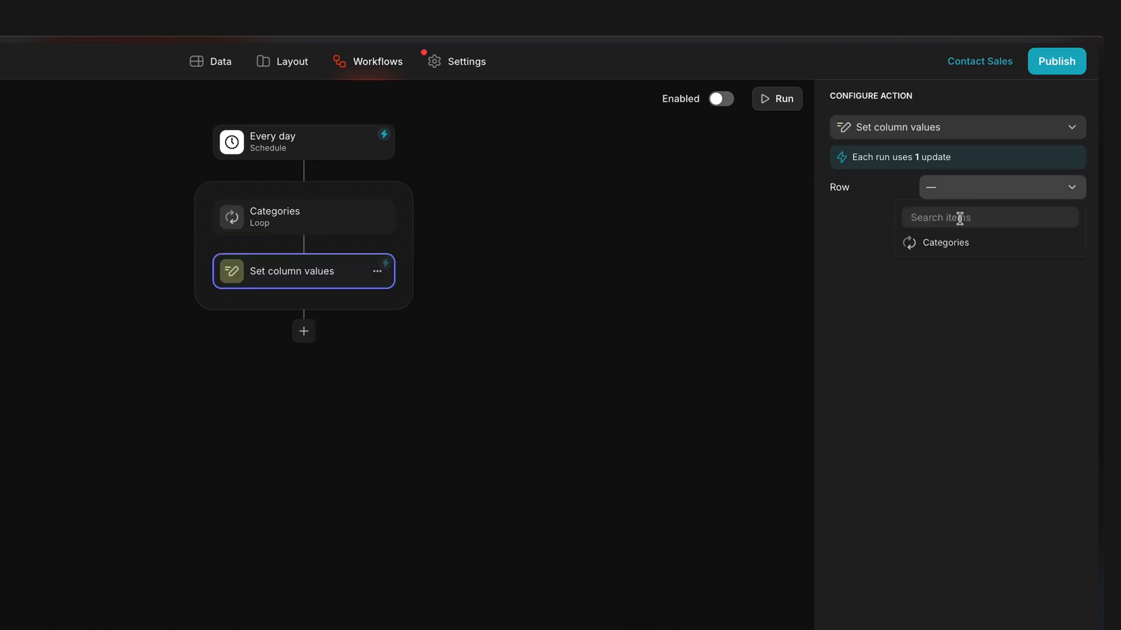
{"action": "left_click", "coordinate": [945, 243]}
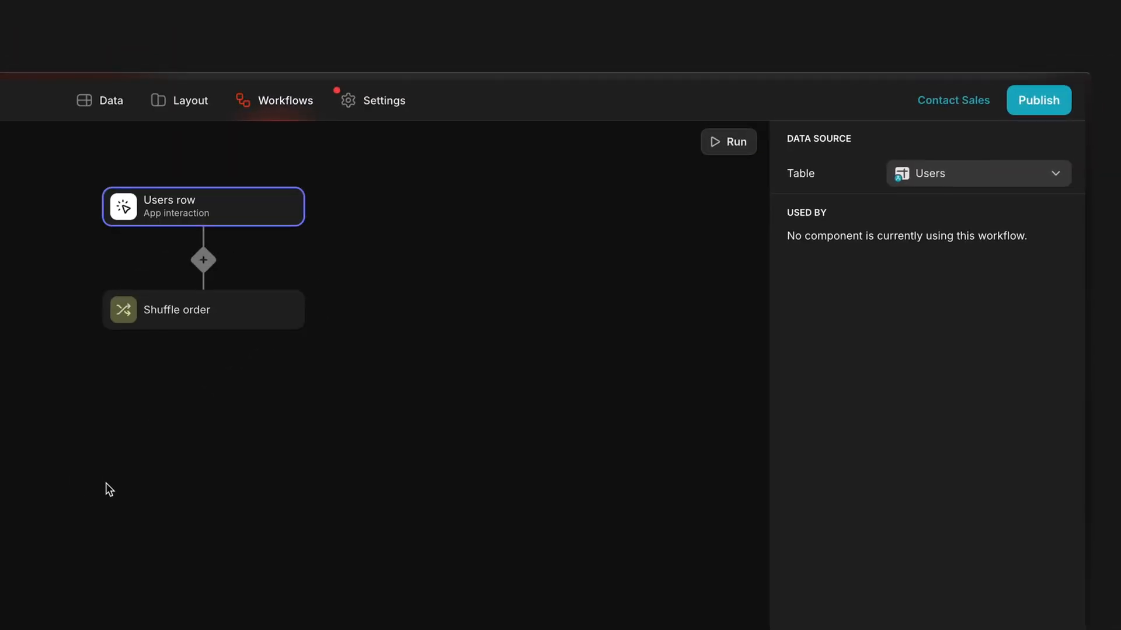
{"action": "left_click", "coordinate": [977, 172]}
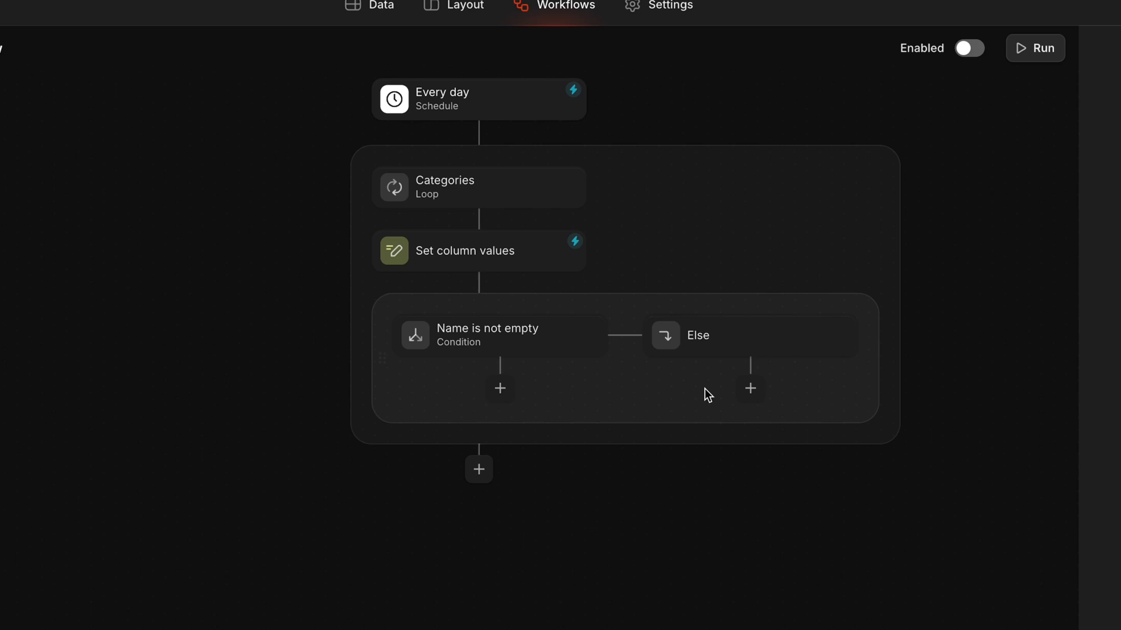
- Move the nested loop into the Items loop and open the Stock alert (on items) workflow with its run history
{"action": "left_click", "coordinate": [478, 469]}
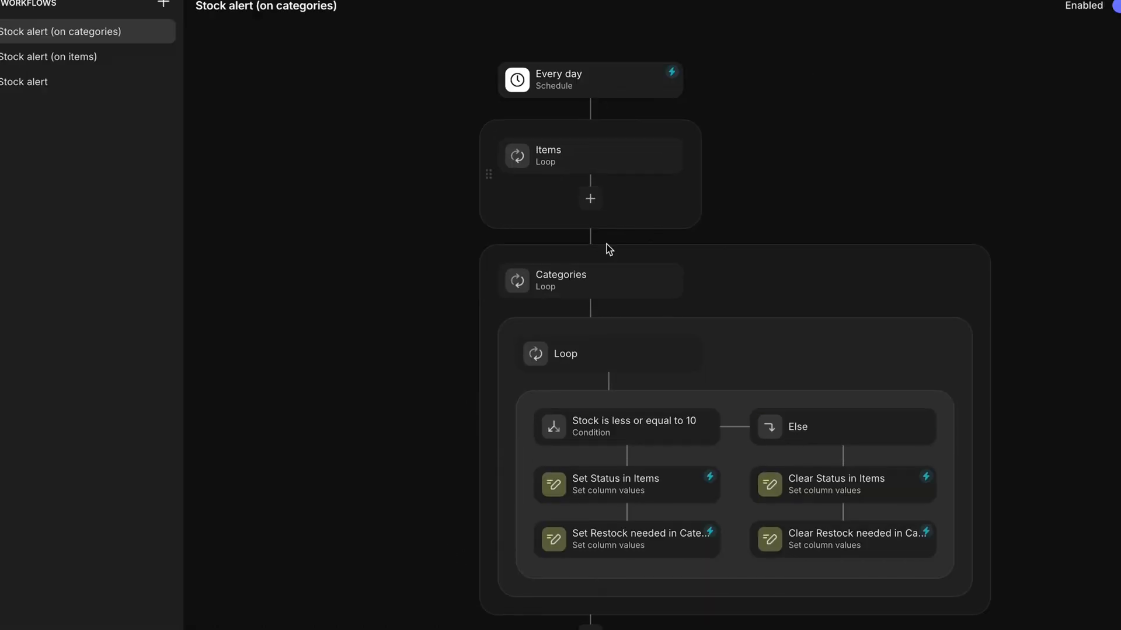
{"action": "scroll", "scroll_direction": "down", "scroll_amount": 3}
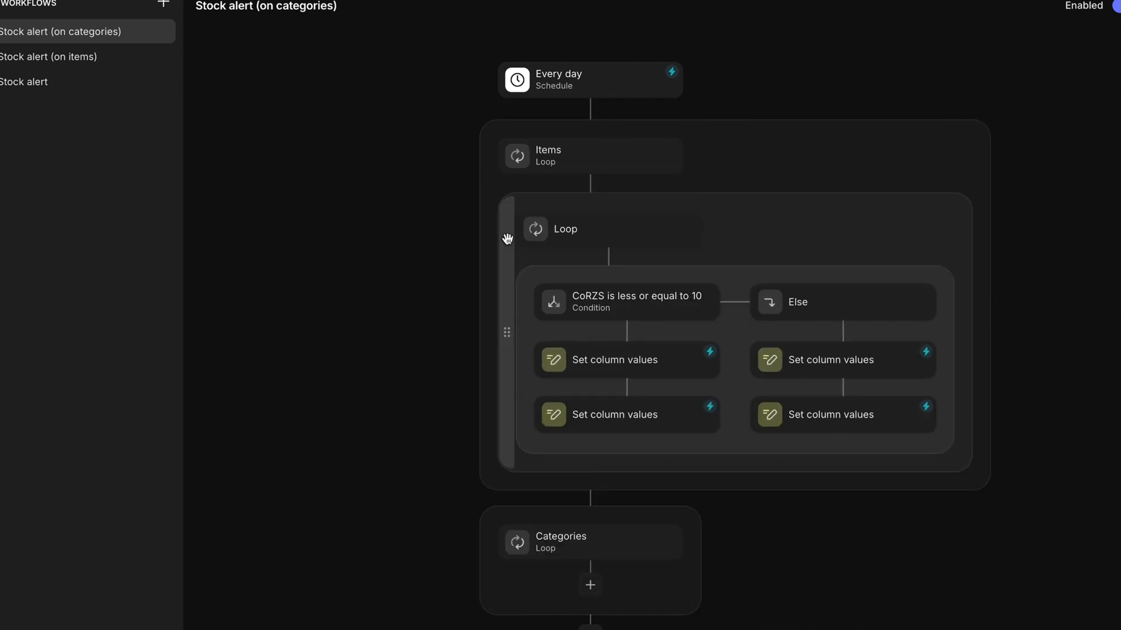
{"action": "left_click", "coordinate": [48, 56]}
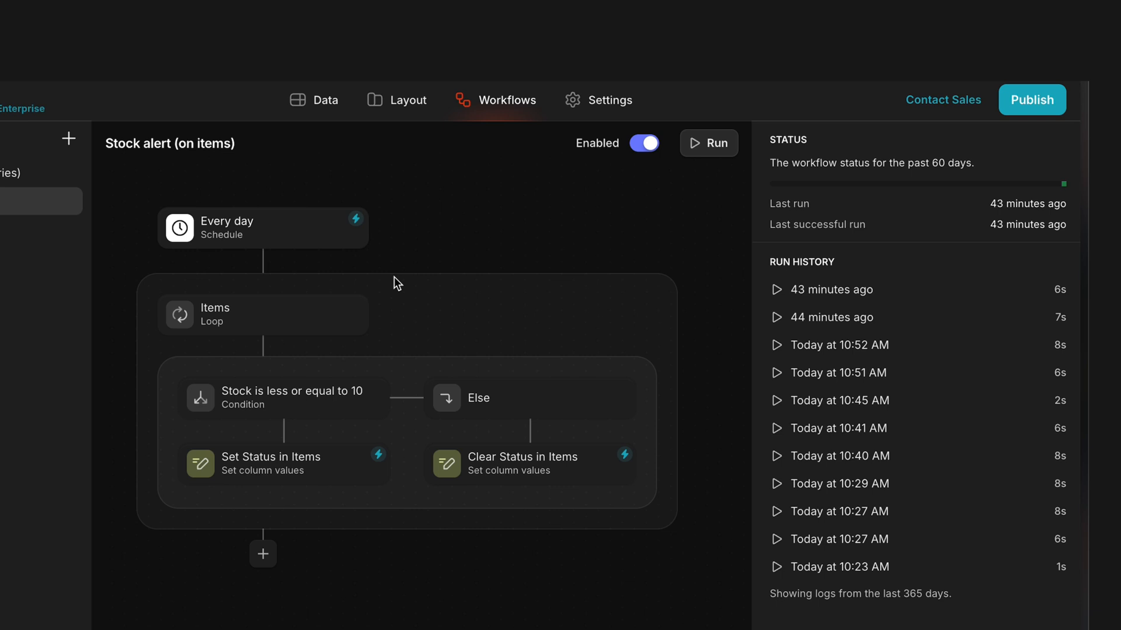
- Inspect the Items loop and its stock condition, switch the loop source to Categories and back to Items
{"action": "left_click", "coordinate": [243, 314]}
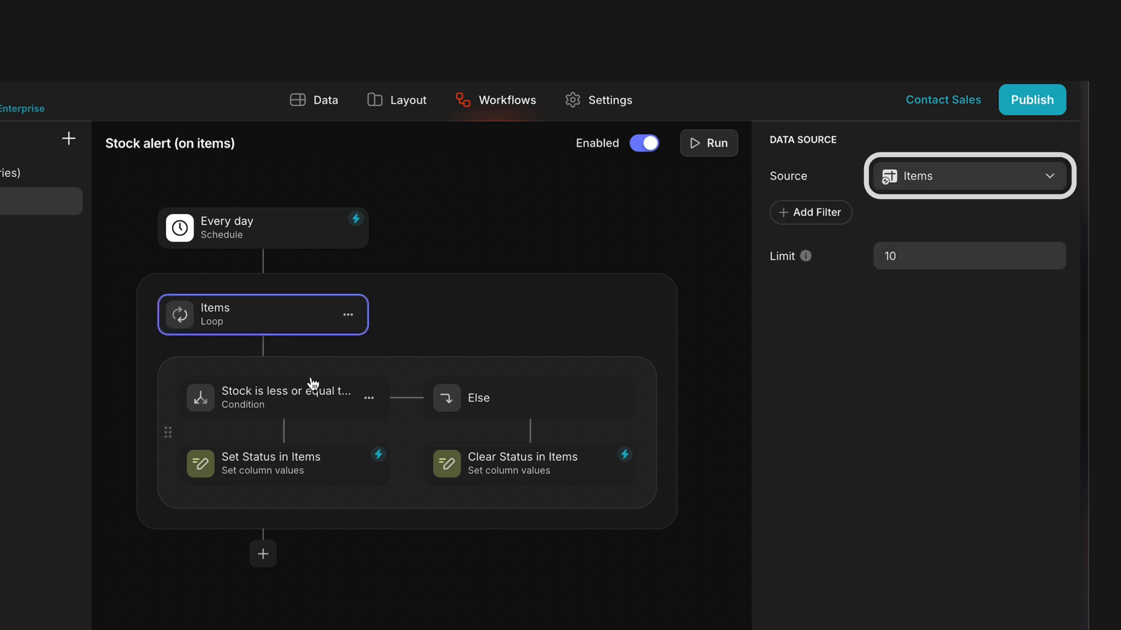
{"action": "left_click", "coordinate": [282, 397]}
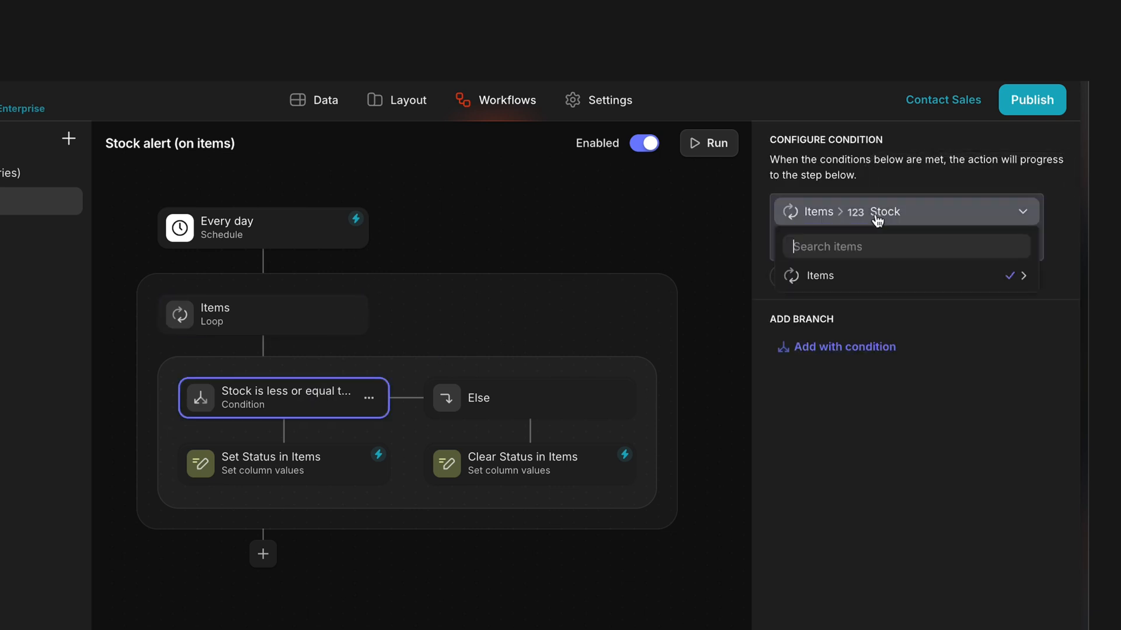
{"action": "left_click", "coordinate": [819, 275]}
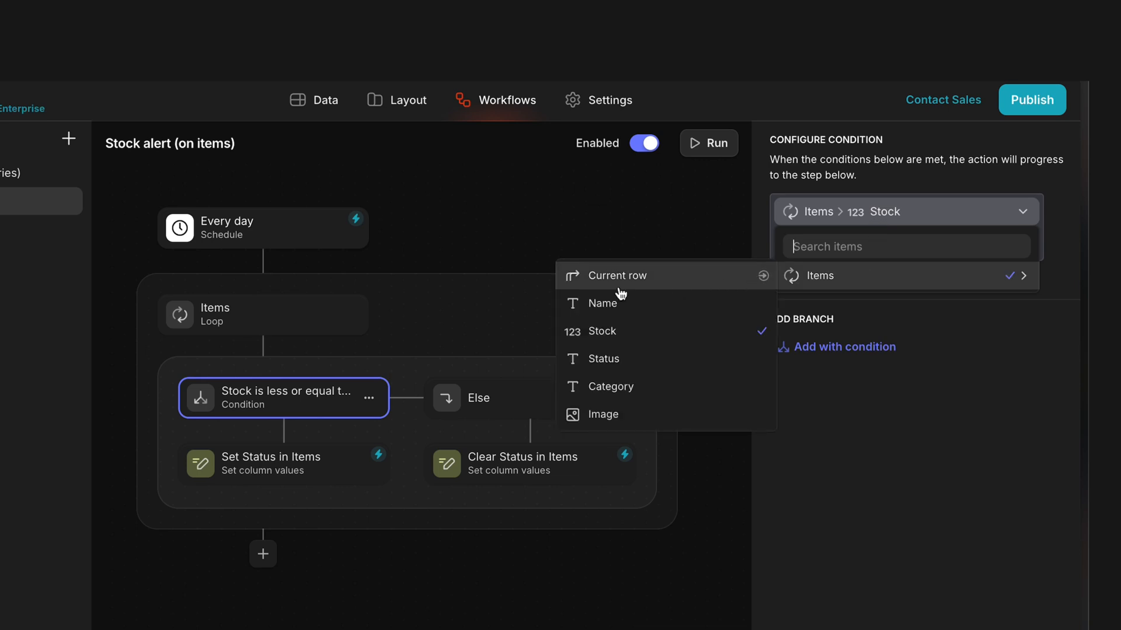
{"action": "left_click", "coordinate": [263, 314]}
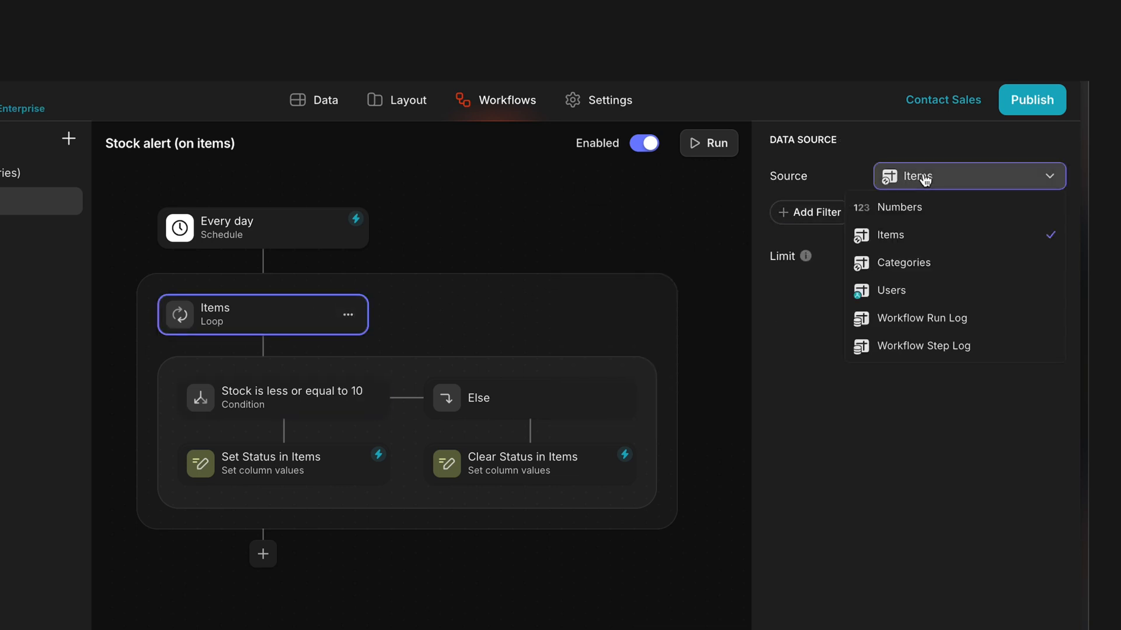
{"action": "left_click", "coordinate": [903, 263]}
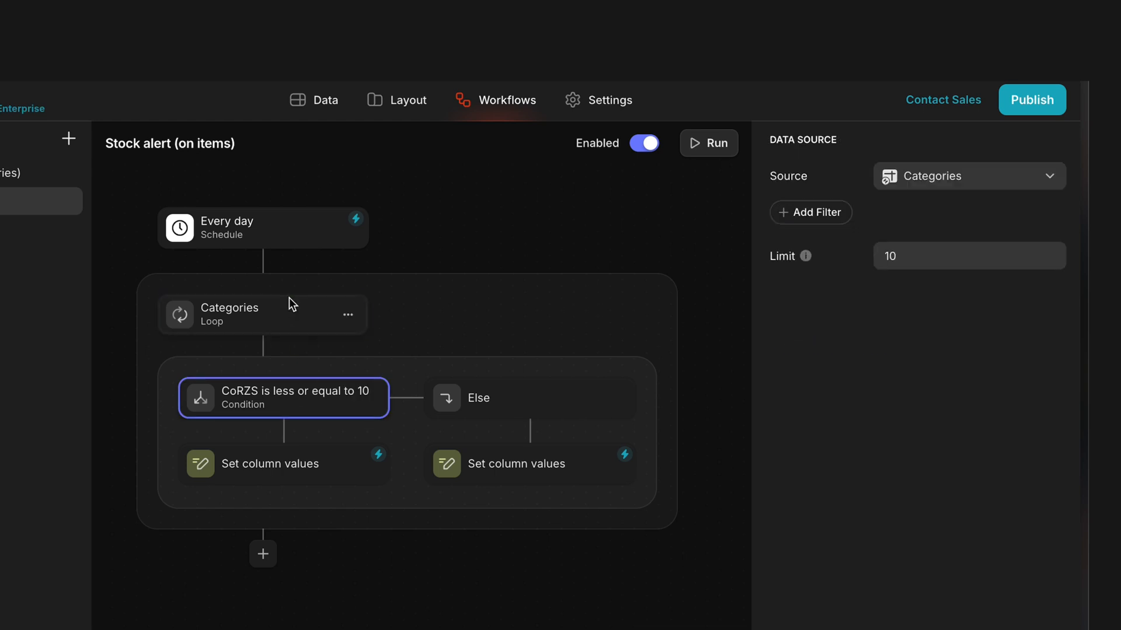
{"action": "left_click", "coordinate": [968, 176]}
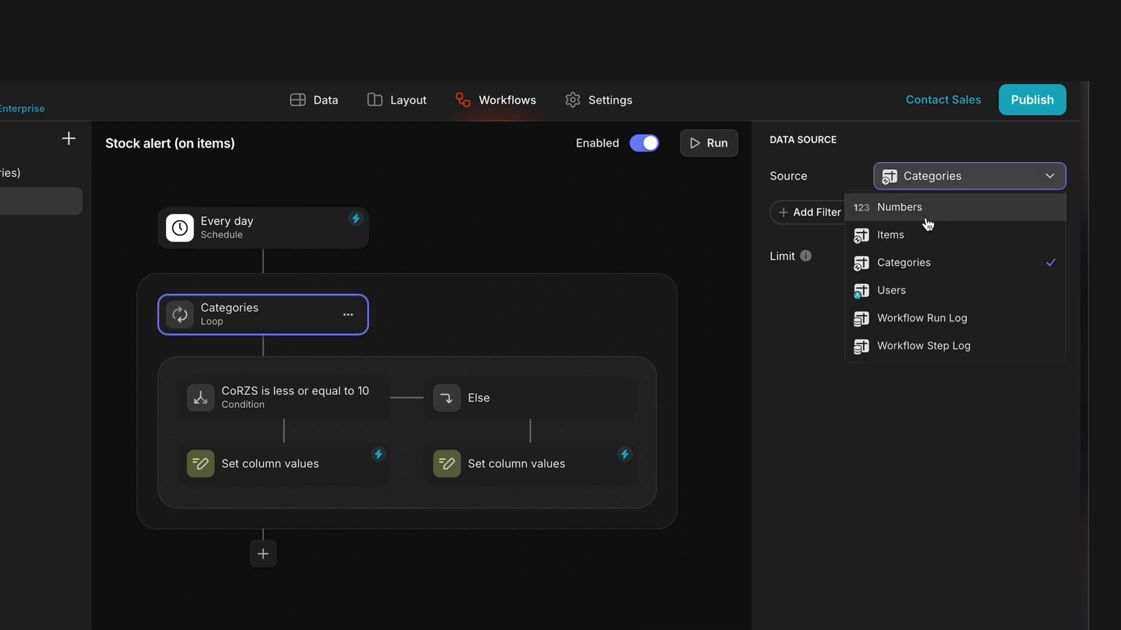
{"action": "left_click", "coordinate": [890, 234]}
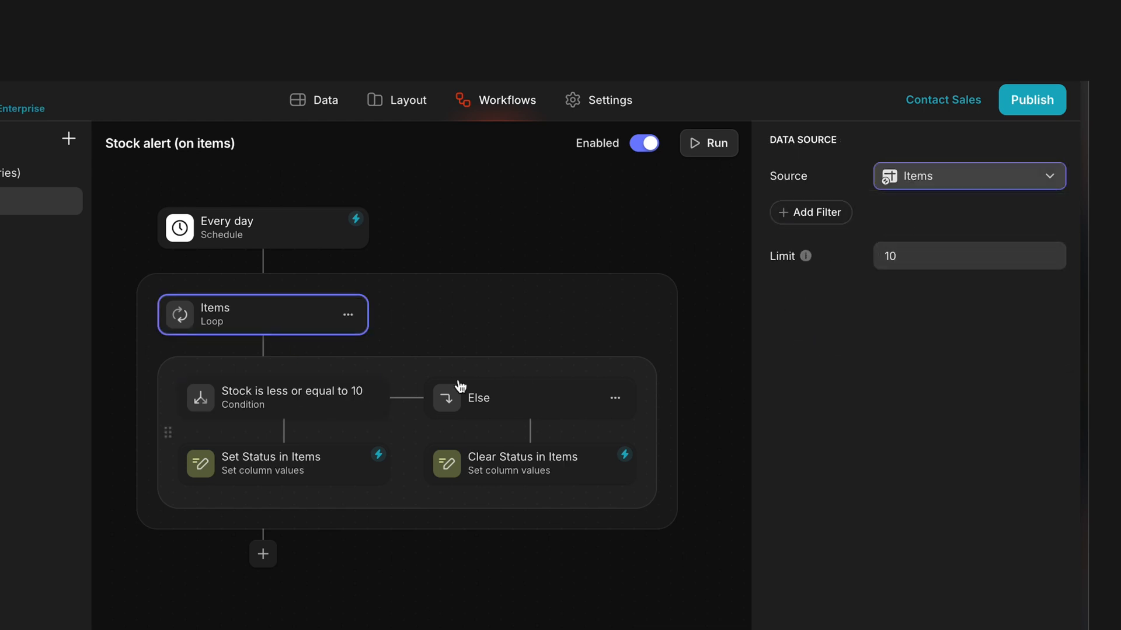
- Review the stock threshold condition, the Set Status to Restock action and the Clear Status else branch
{"action": "left_click", "coordinate": [283, 397]}
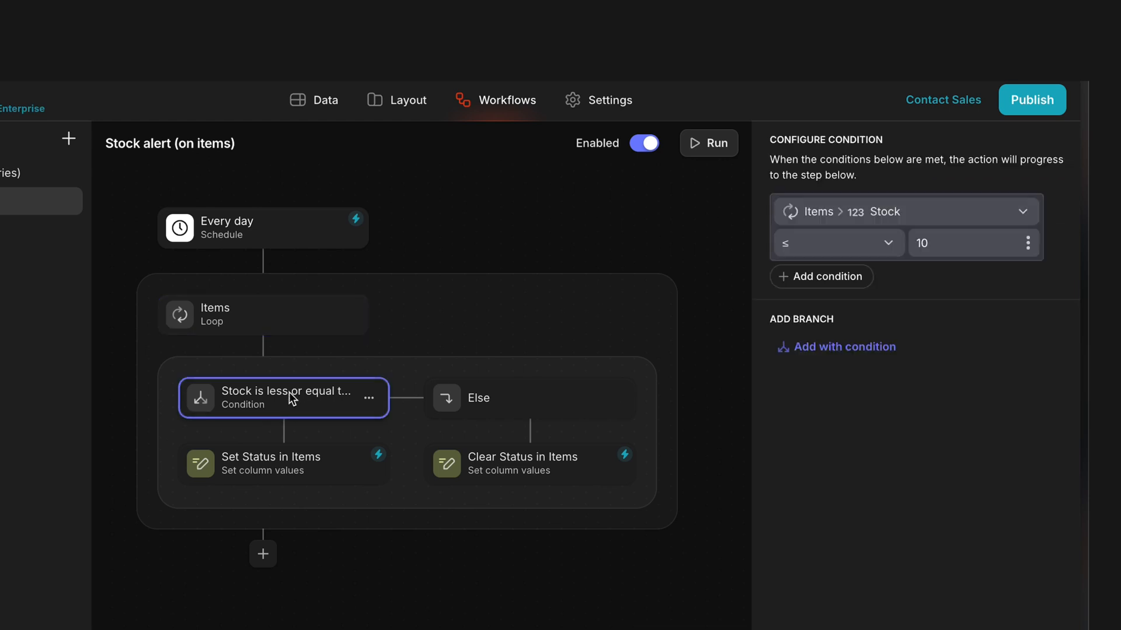
{"action": "left_click", "coordinate": [282, 463]}
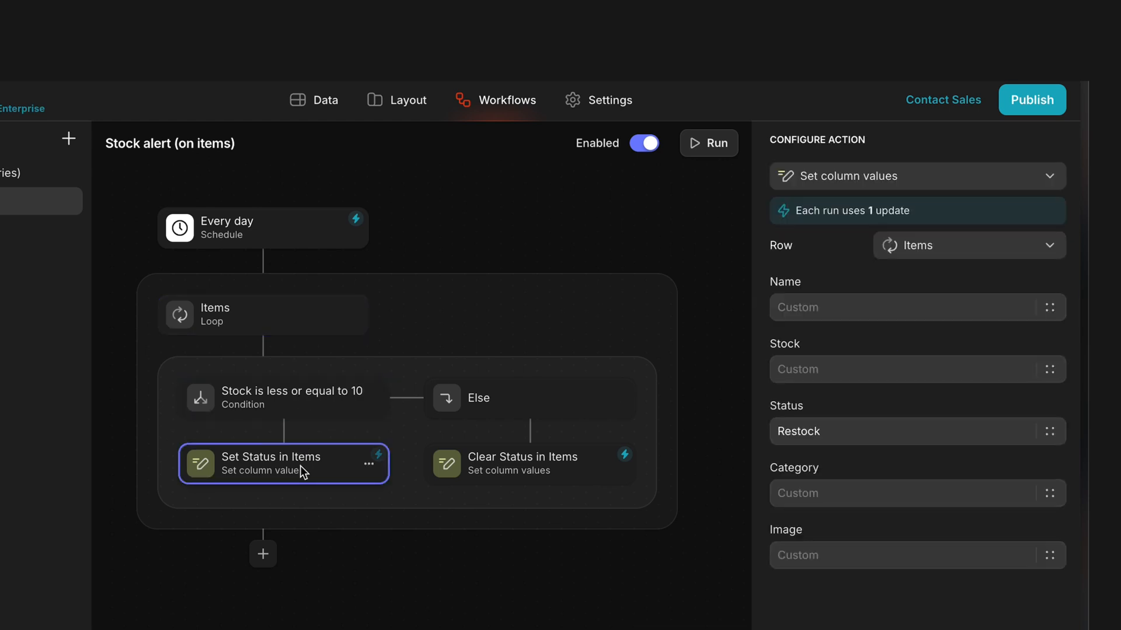
{"action": "left_click", "coordinate": [858, 431]}
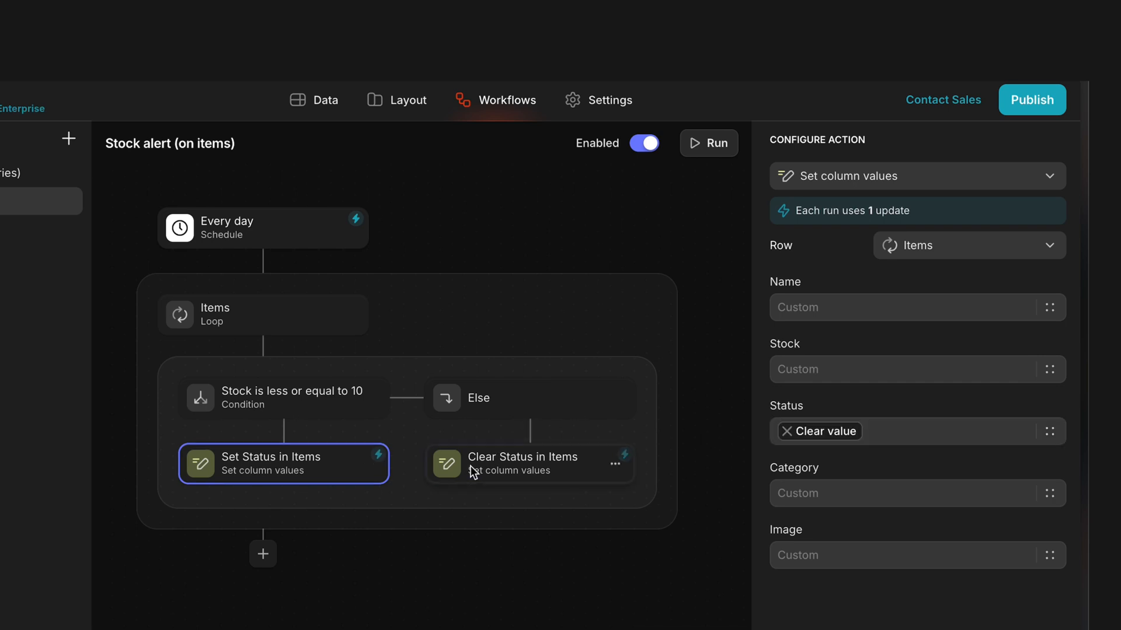
{"action": "left_click", "coordinate": [529, 463]}
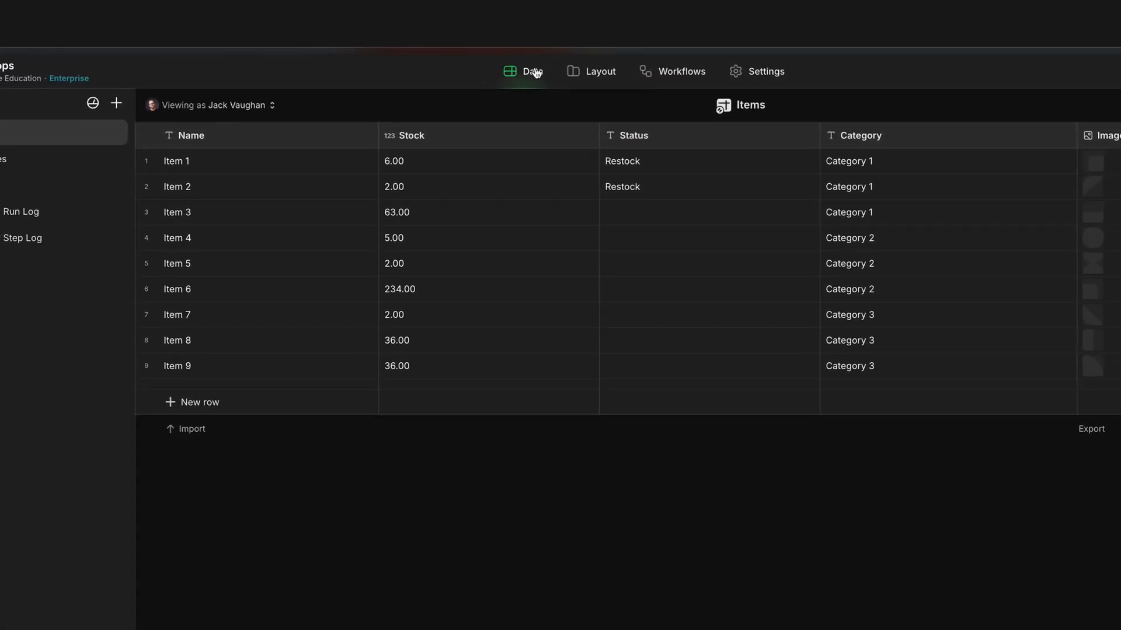
- Review a past run's 9 loop iterations and 5 Restock updates, then resume editing
{"action": "left_click", "coordinate": [679, 72]}
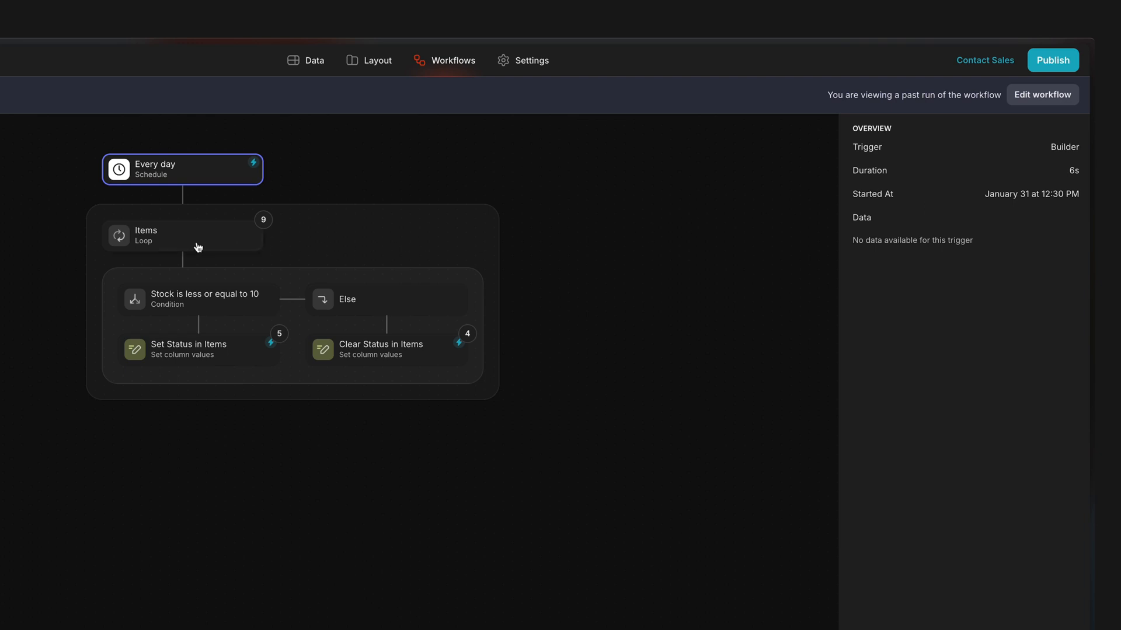
{"action": "left_click", "coordinate": [183, 236]}
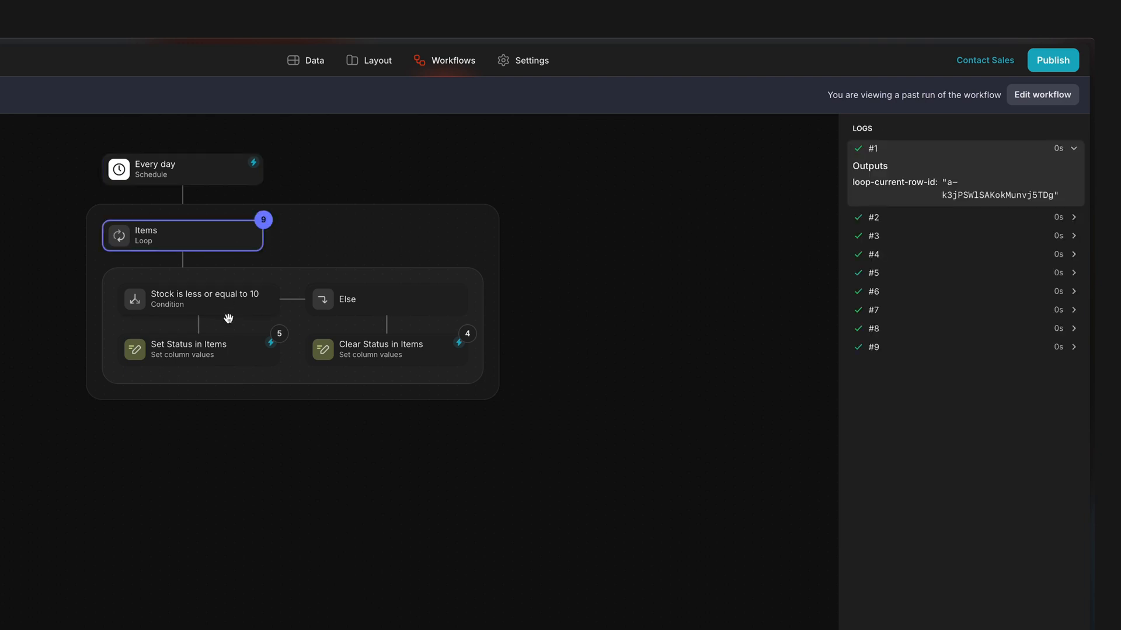
{"action": "left_click", "coordinate": [199, 349]}
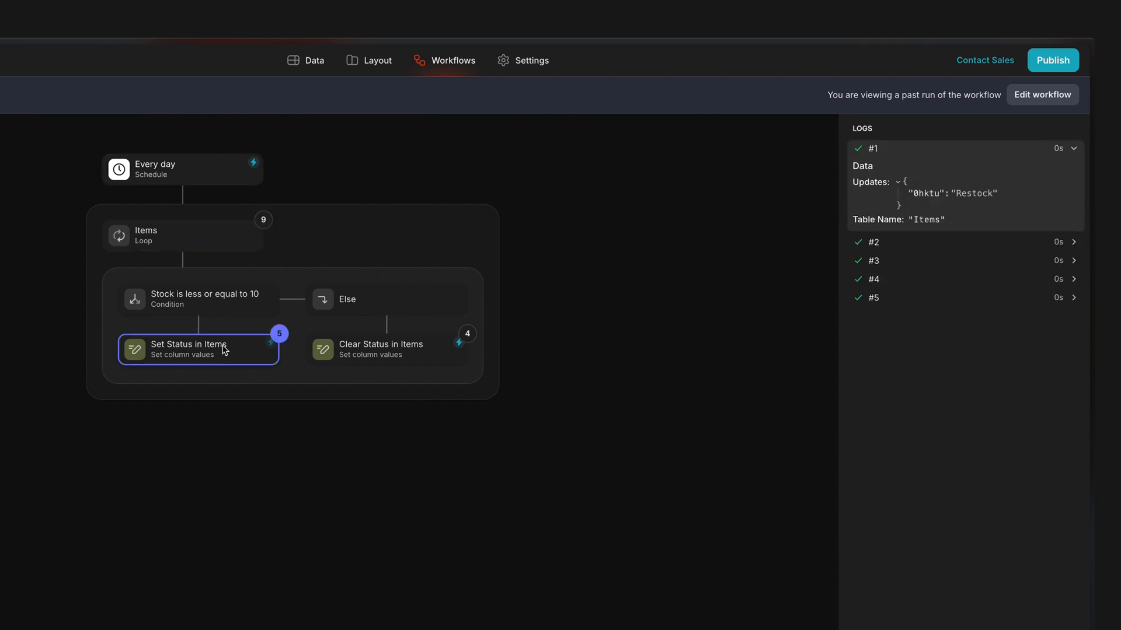
{"action": "left_click", "coordinate": [387, 350]}
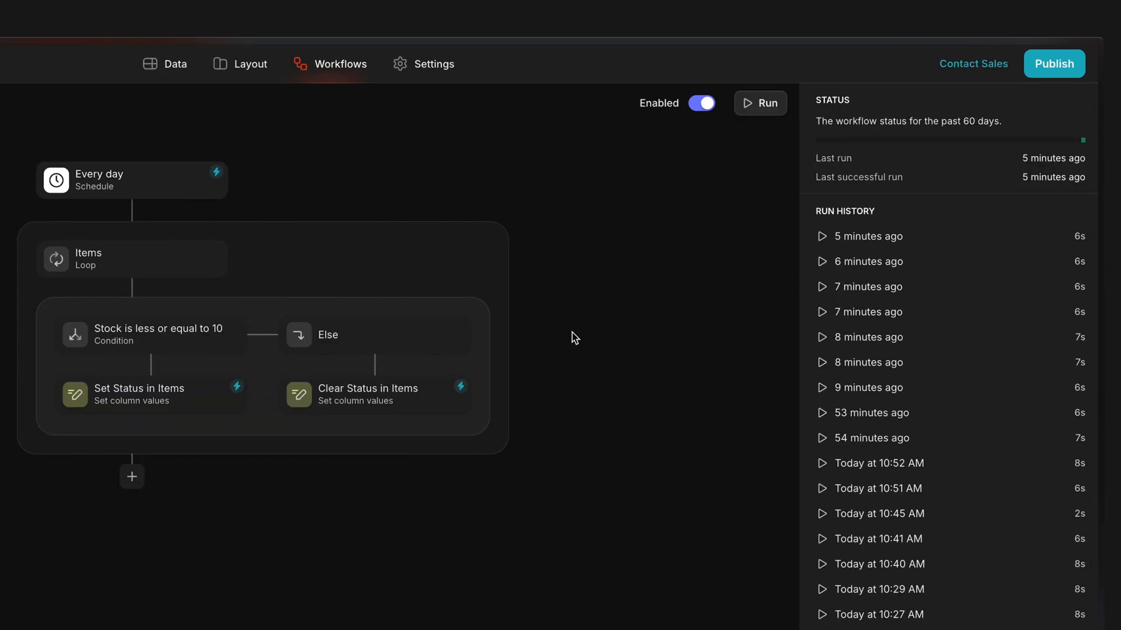
- Set the Items loop limit to 2, run the workflow and confirm only 2 iterations
{"action": "left_click", "coordinate": [132, 260]}
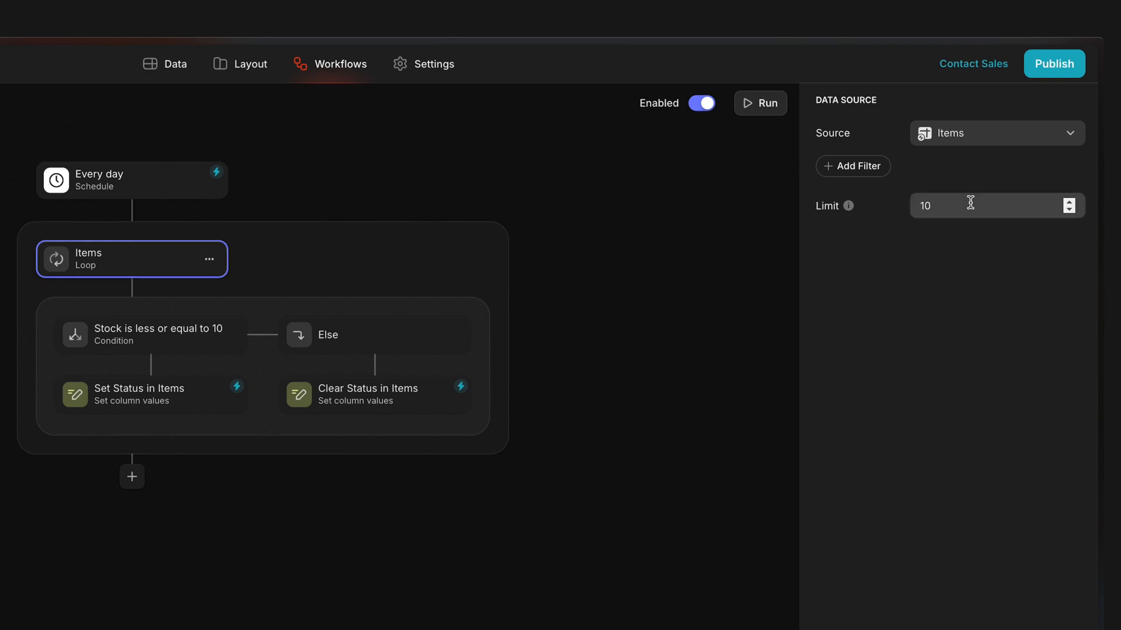
{"action": "type", "text": "2"}
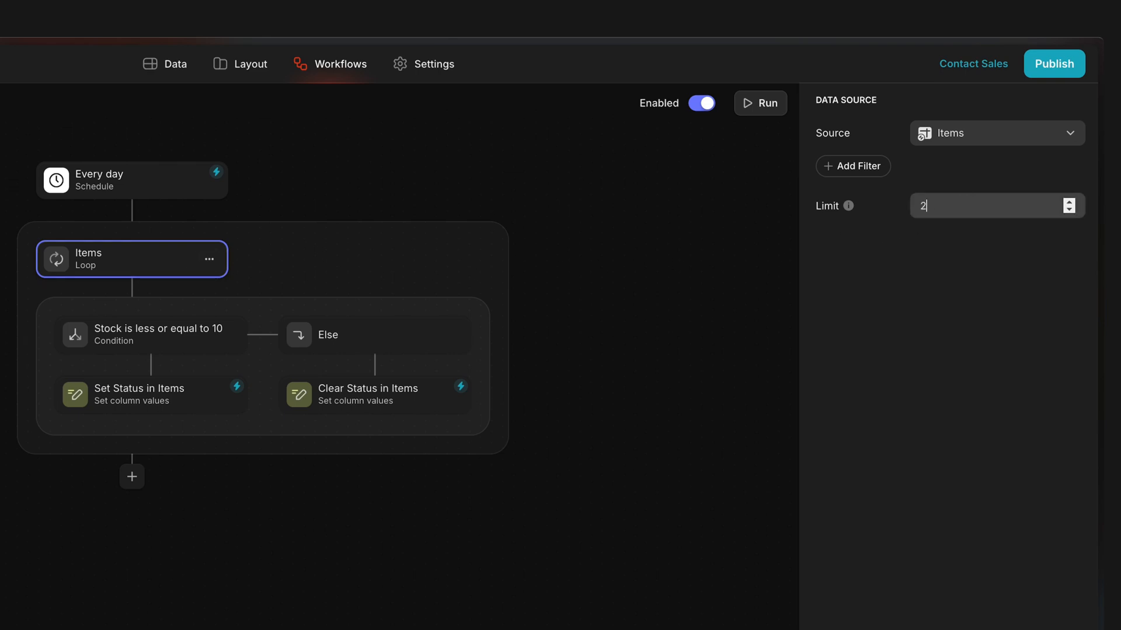
{"action": "left_click", "coordinate": [760, 103]}
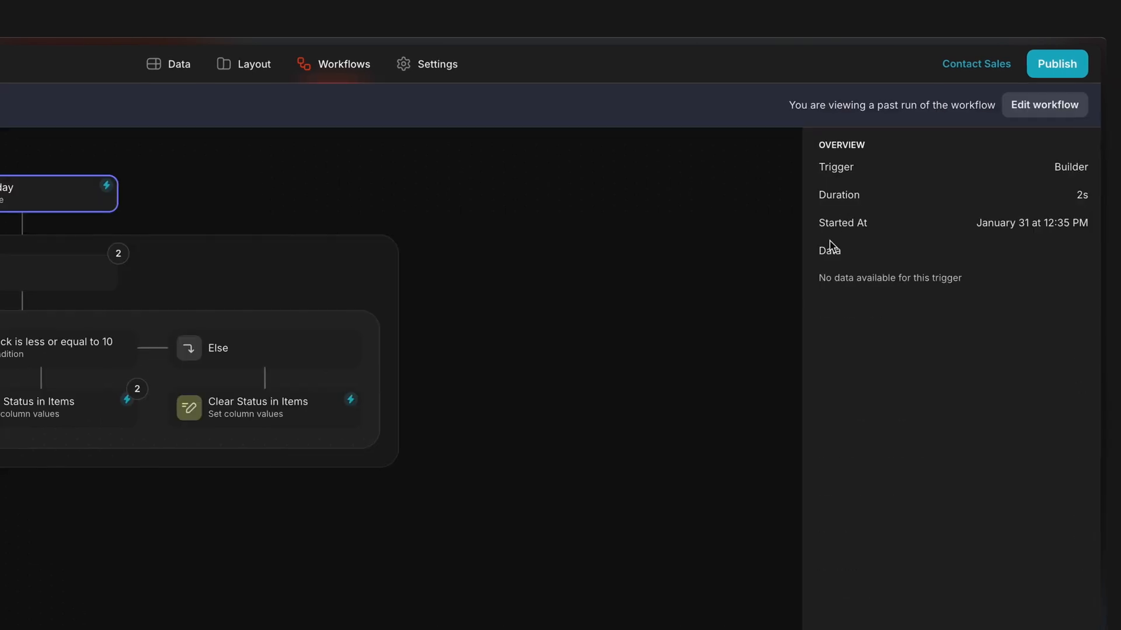
{"action": "left_click", "coordinate": [172, 269]}
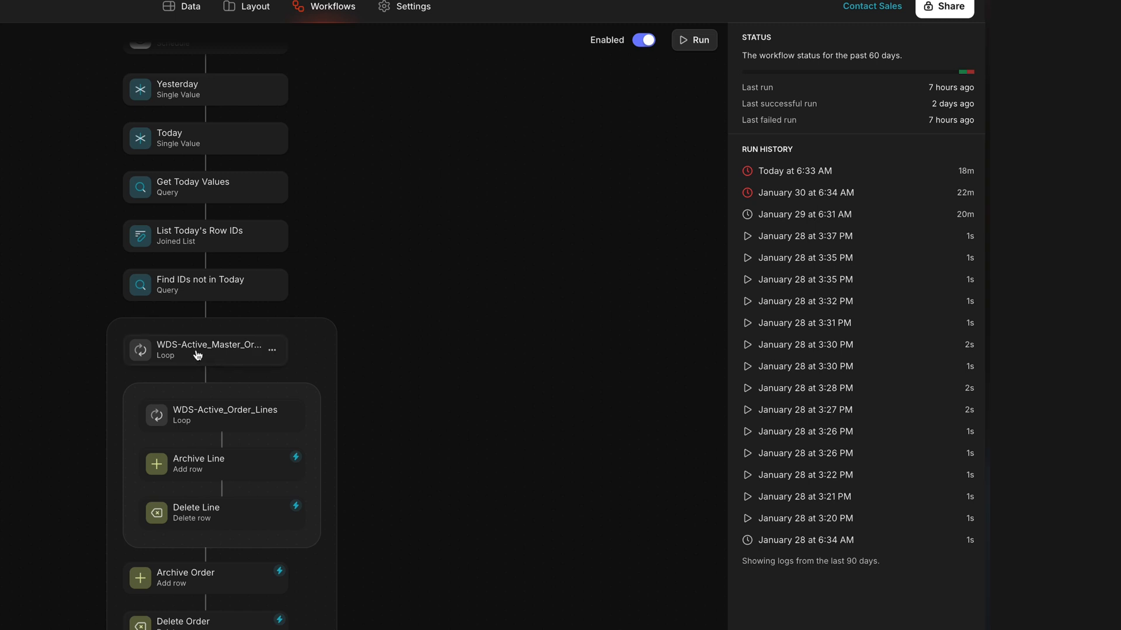
- Set the WDS-Active_Master_Orders loop limit to 3, then restore it to 100
{"action": "left_click", "coordinate": [204, 350]}
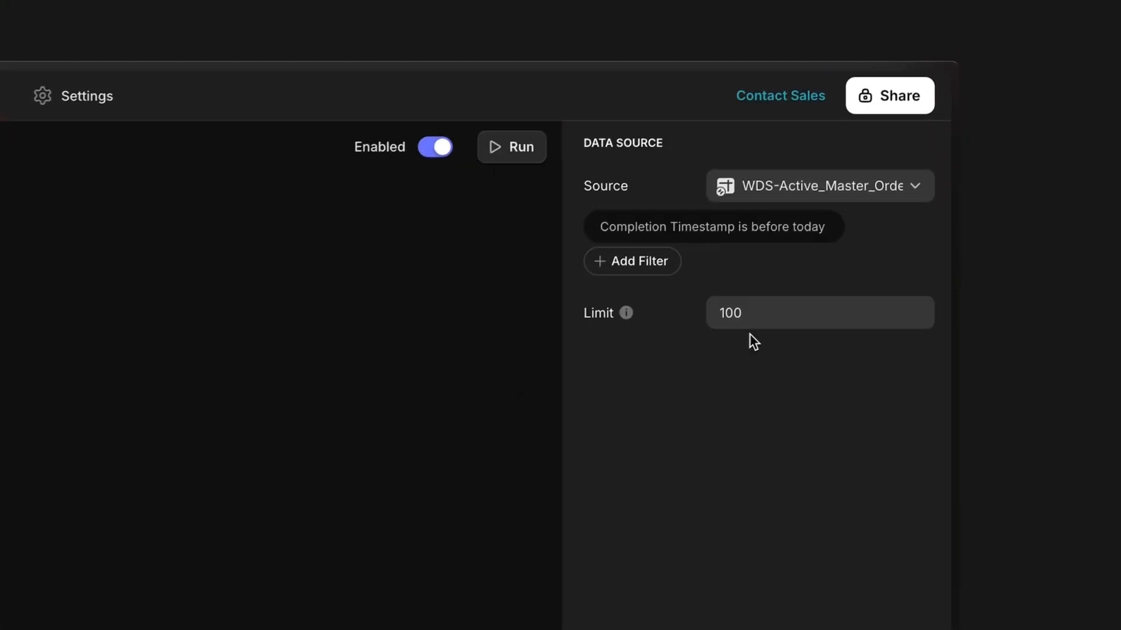
{"action": "left_click", "coordinate": [819, 313]}
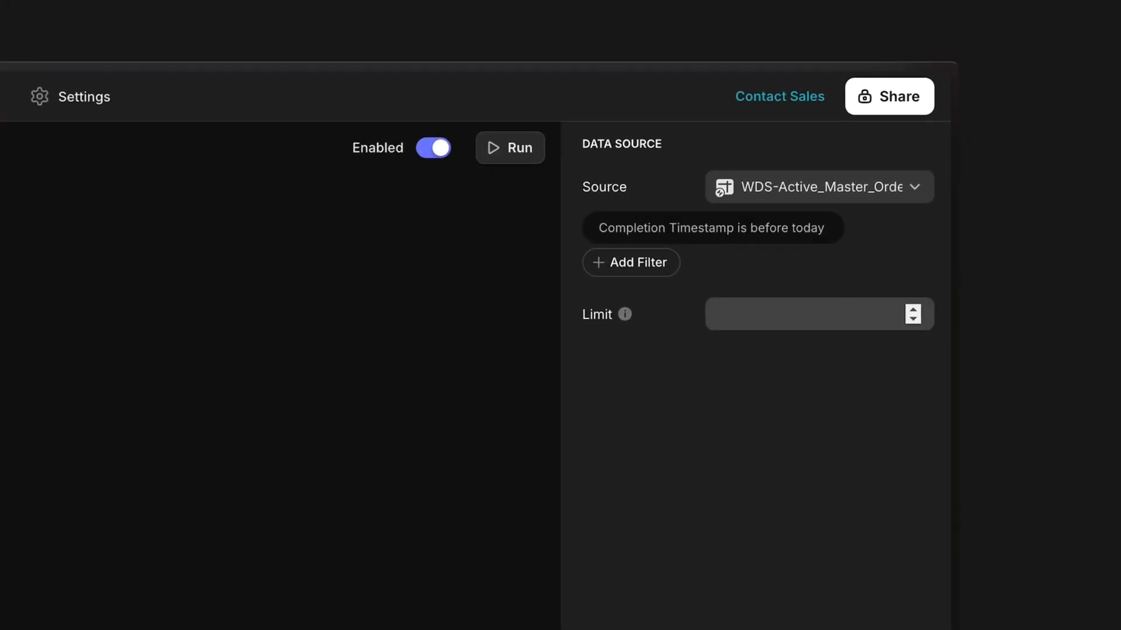
{"action": "type", "text": "3"}
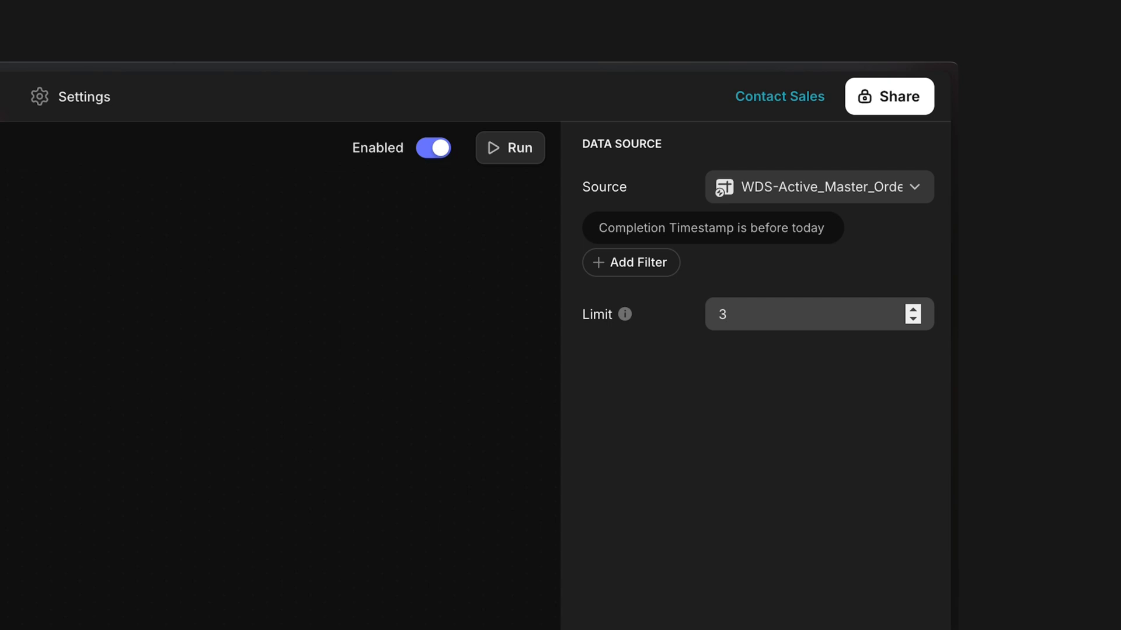
{"action": "type", "text": "100"}
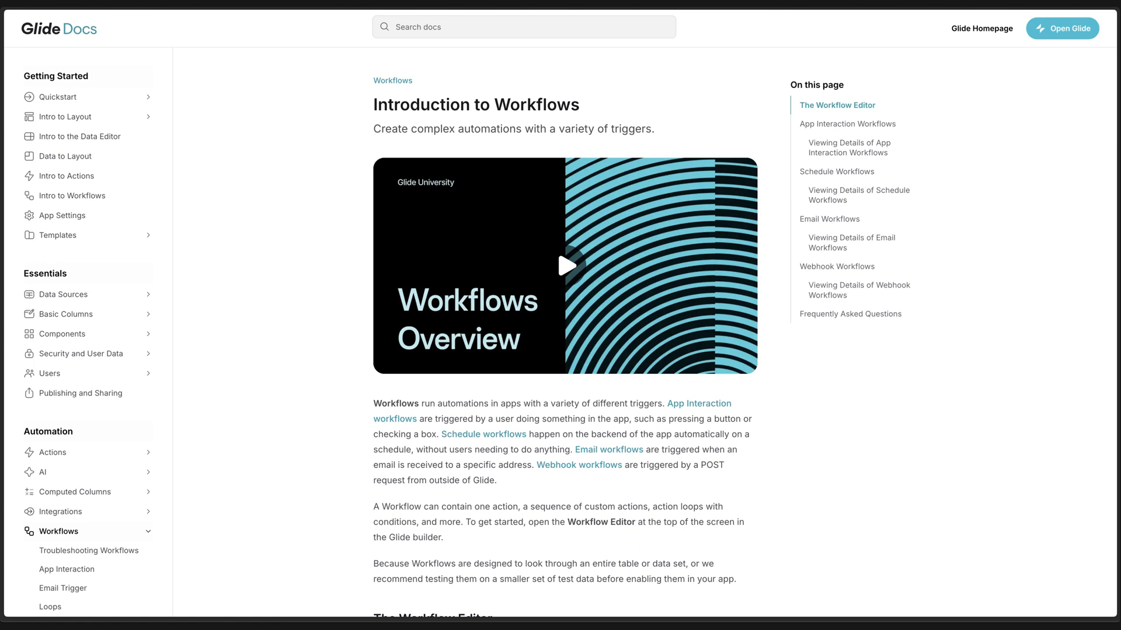
- Bring up Glide's Introduction to Workflows documentation page
{"action": "left_click", "coordinate": [1062, 28]}
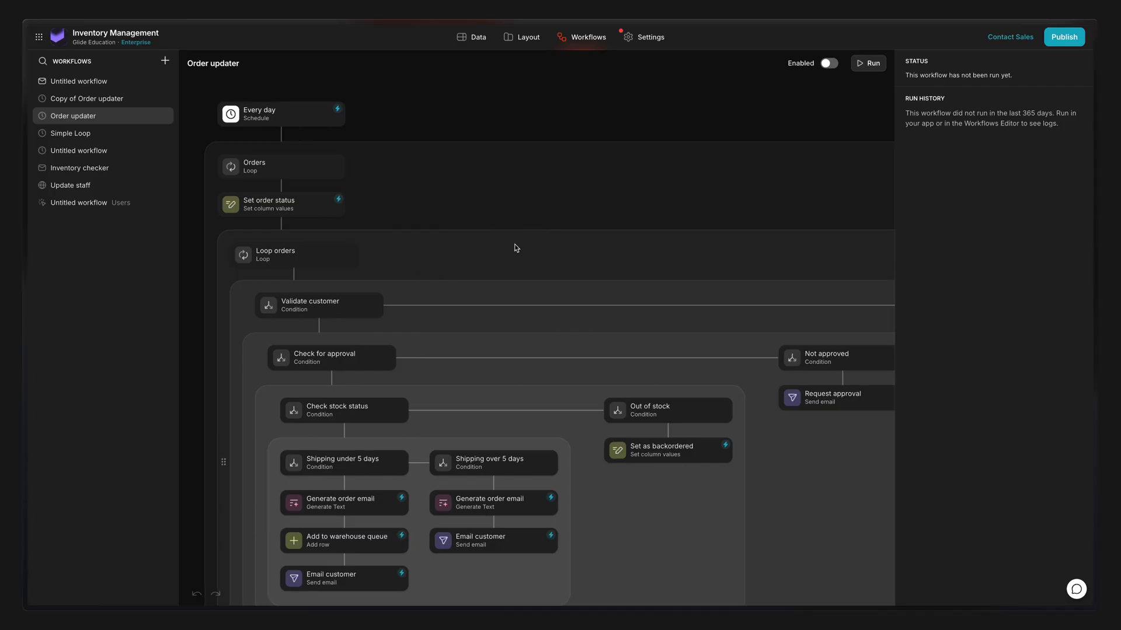
- In the Order updater workflow show the Loop orders data source (Users, limit 10) and its nested conditions
{"action": "scroll", "scroll_direction": "down", "scroll_amount": 3}
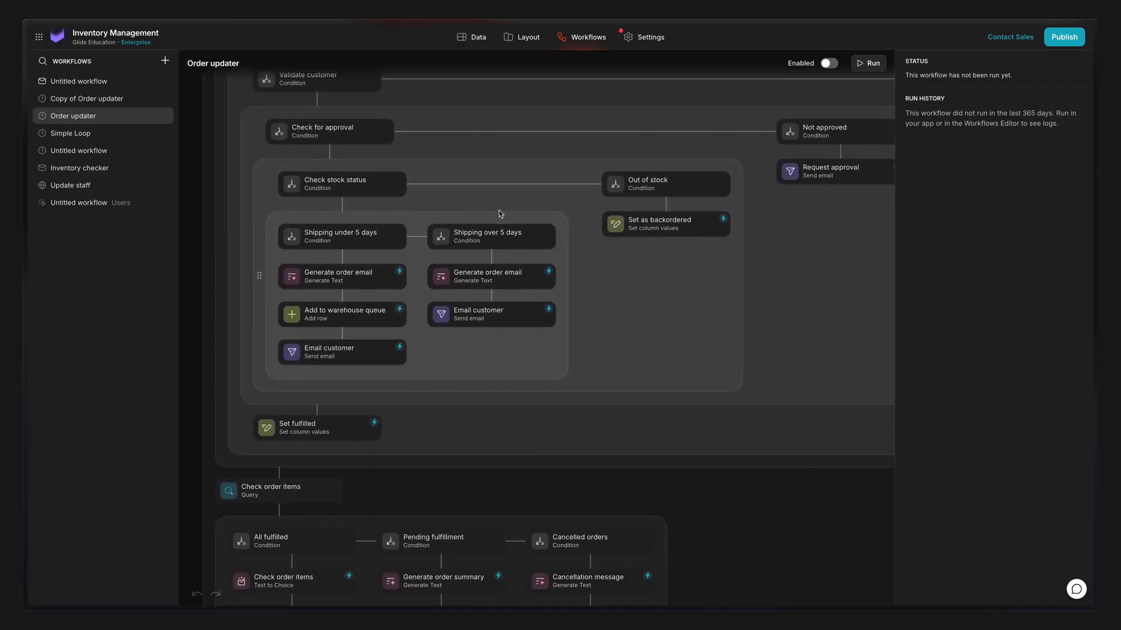
{"action": "scroll", "scroll_direction": "down", "scroll_amount": 3}
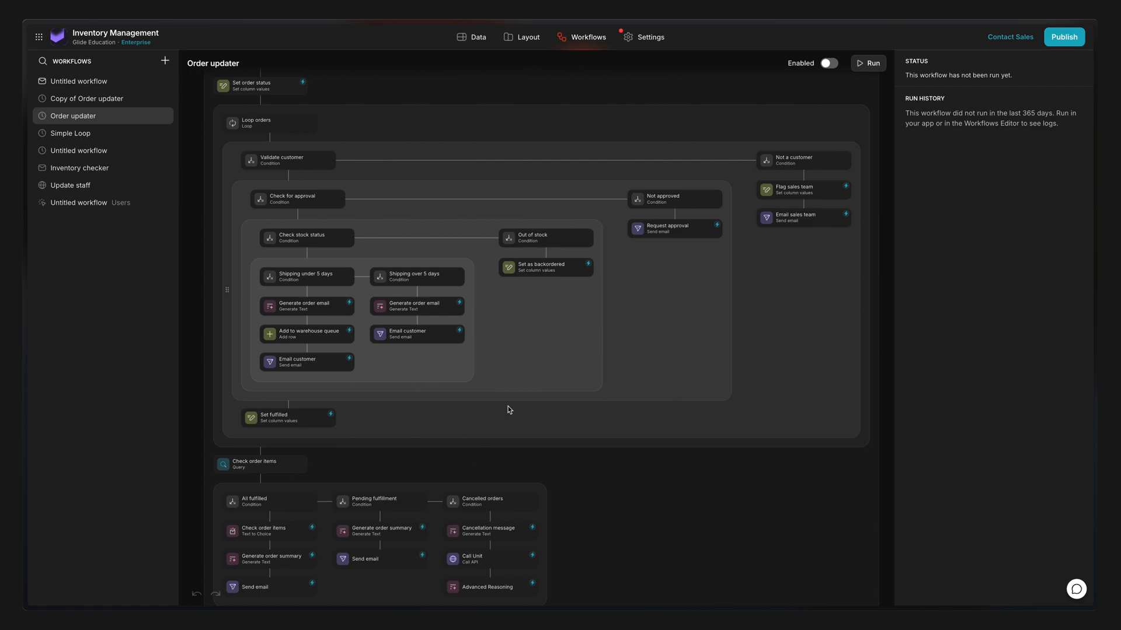
{"action": "left_click", "coordinate": [257, 89]}
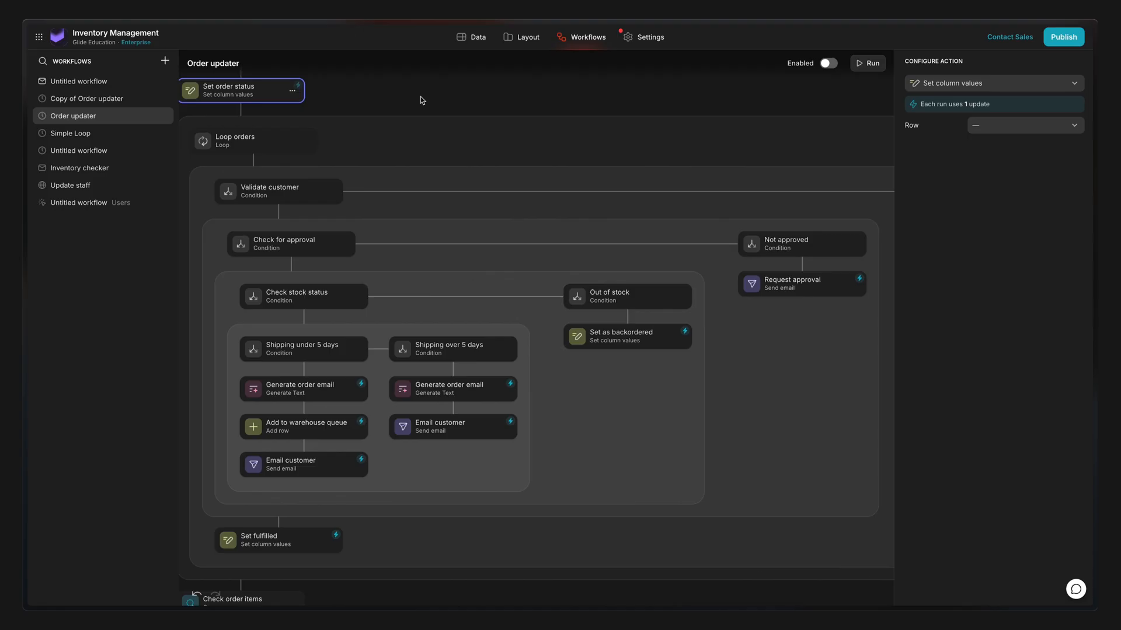
{"action": "left_click", "coordinate": [252, 141]}
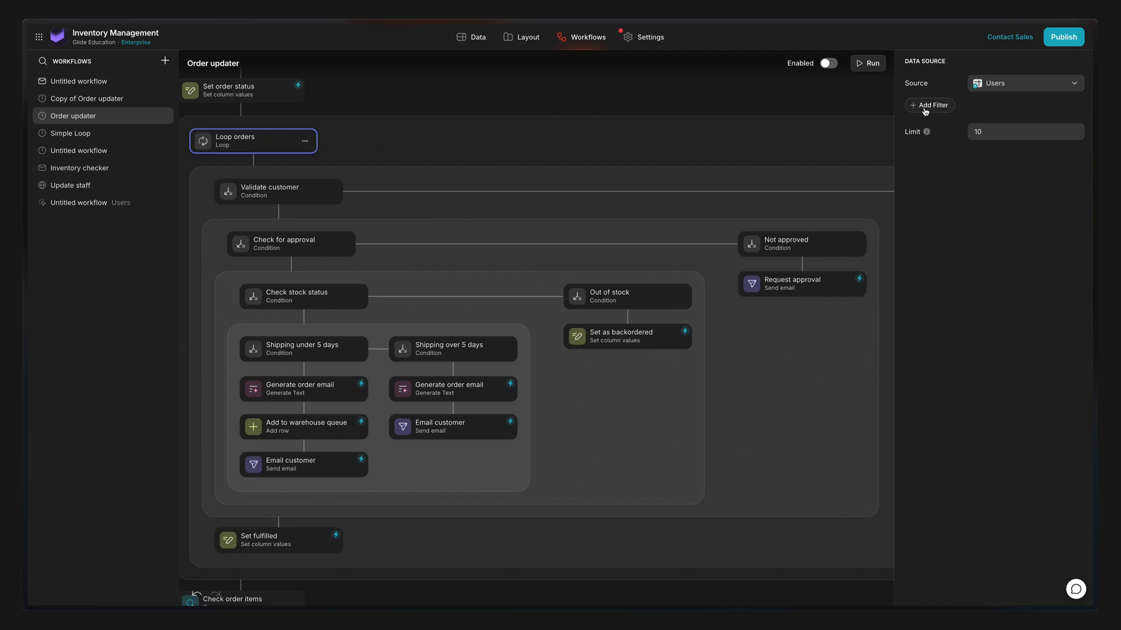
{"action": "left_click", "coordinate": [930, 105]}
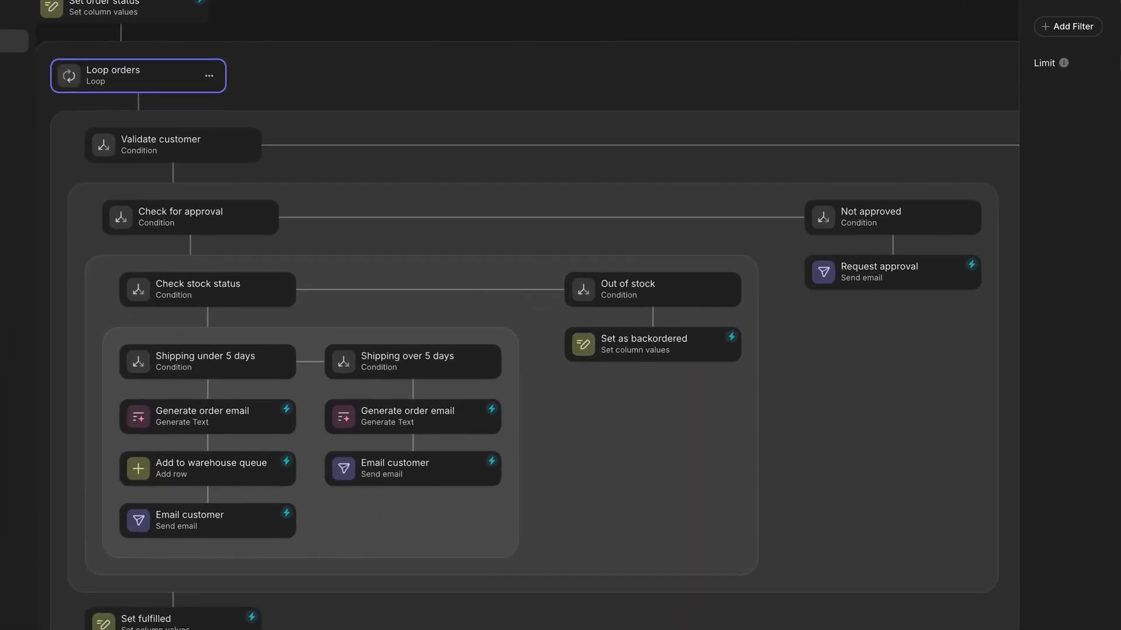
{"action": "left_click", "coordinate": [189, 218]}
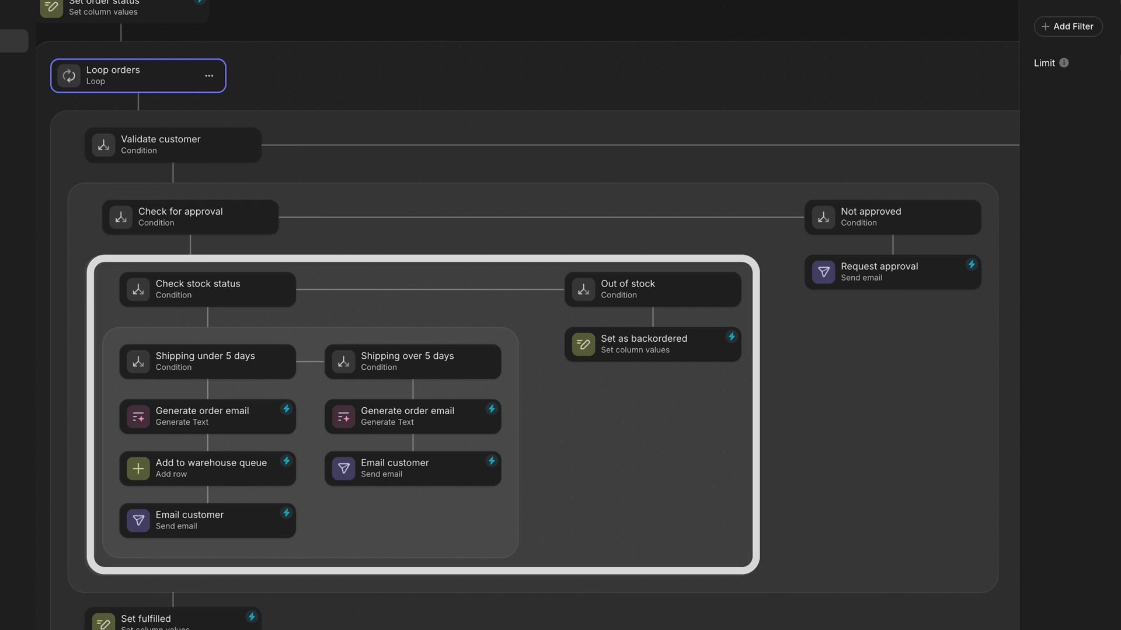
{"action": "left_click", "coordinate": [891, 272]}
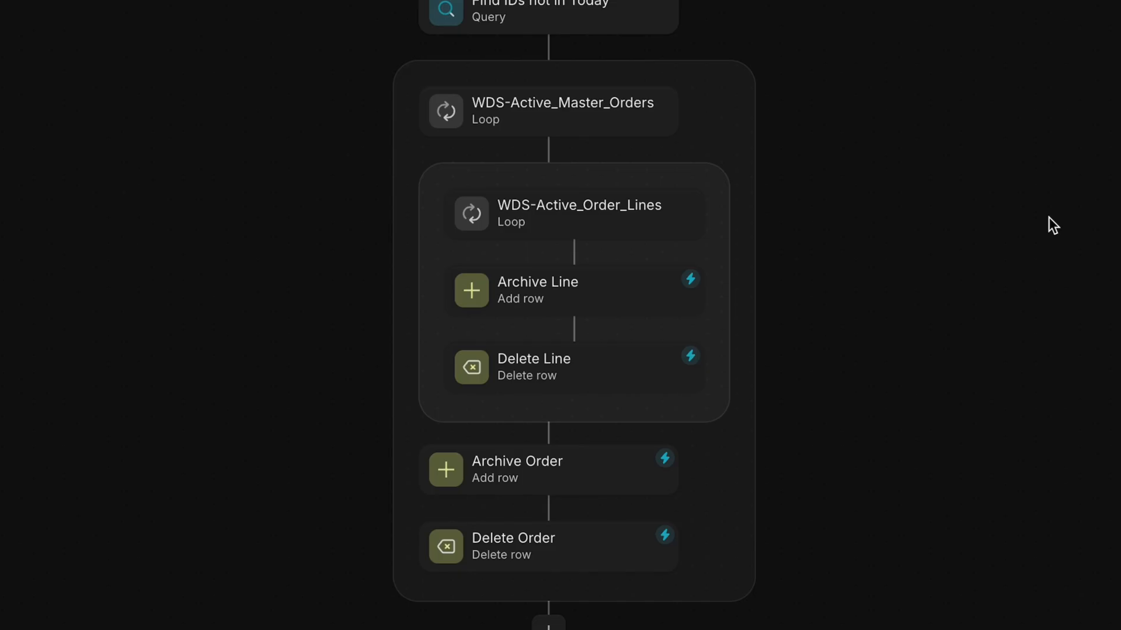
{"action": "mouse_move", "coordinate": [616, 229]}
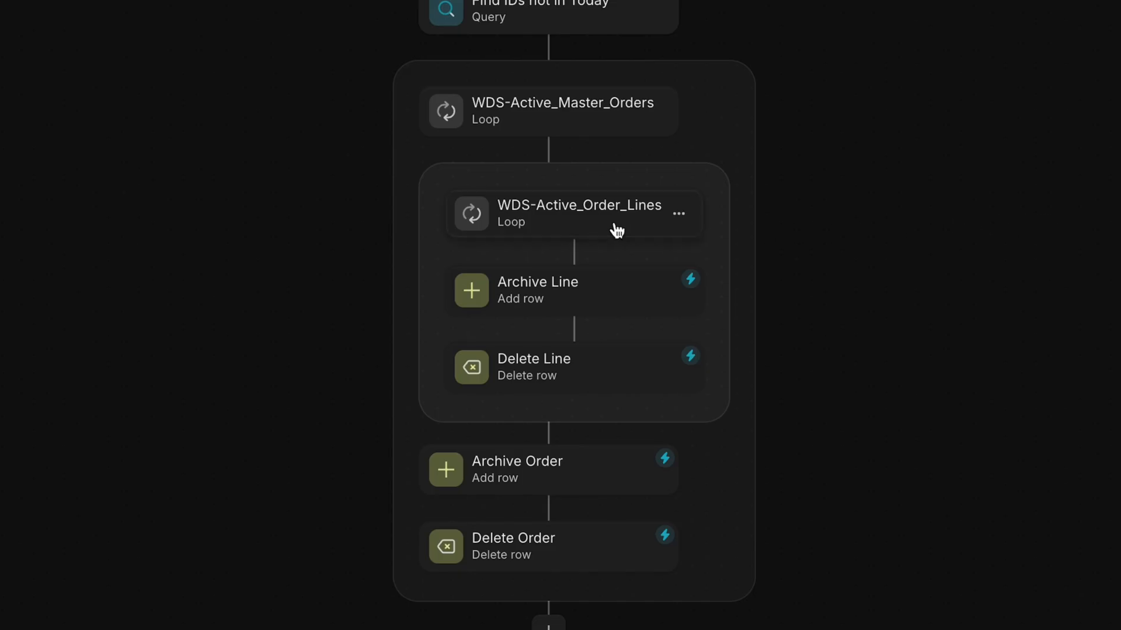
- Select the outer WDS-Active_Master_Orders loop to show its settings
{"action": "left_click", "coordinate": [548, 111]}
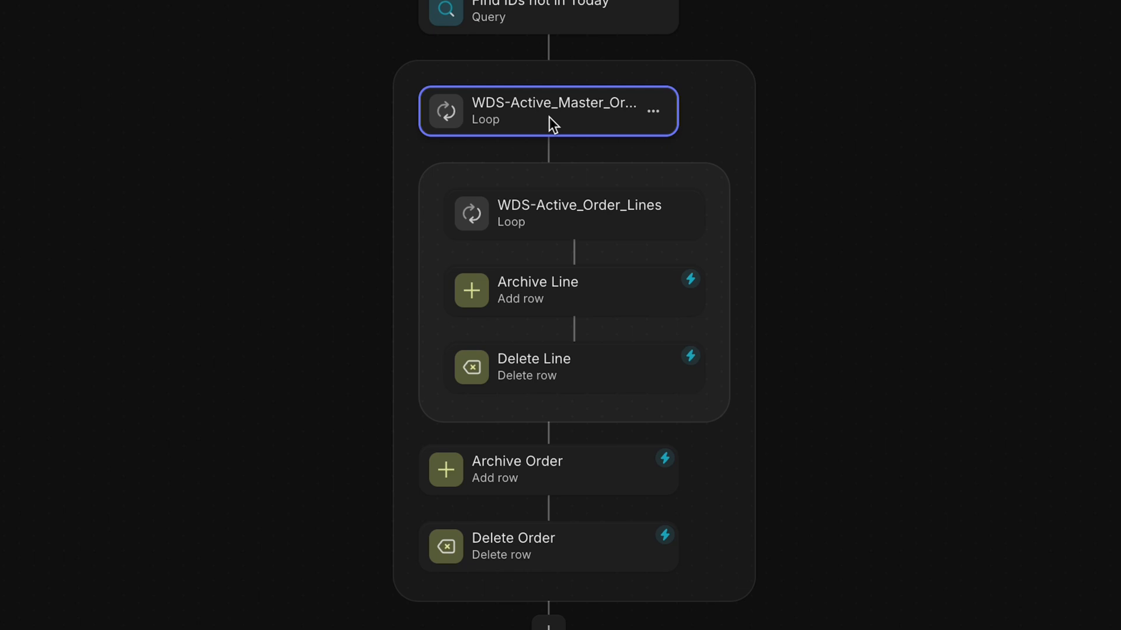
{"action": "mouse_move", "coordinate": [578, 162]}
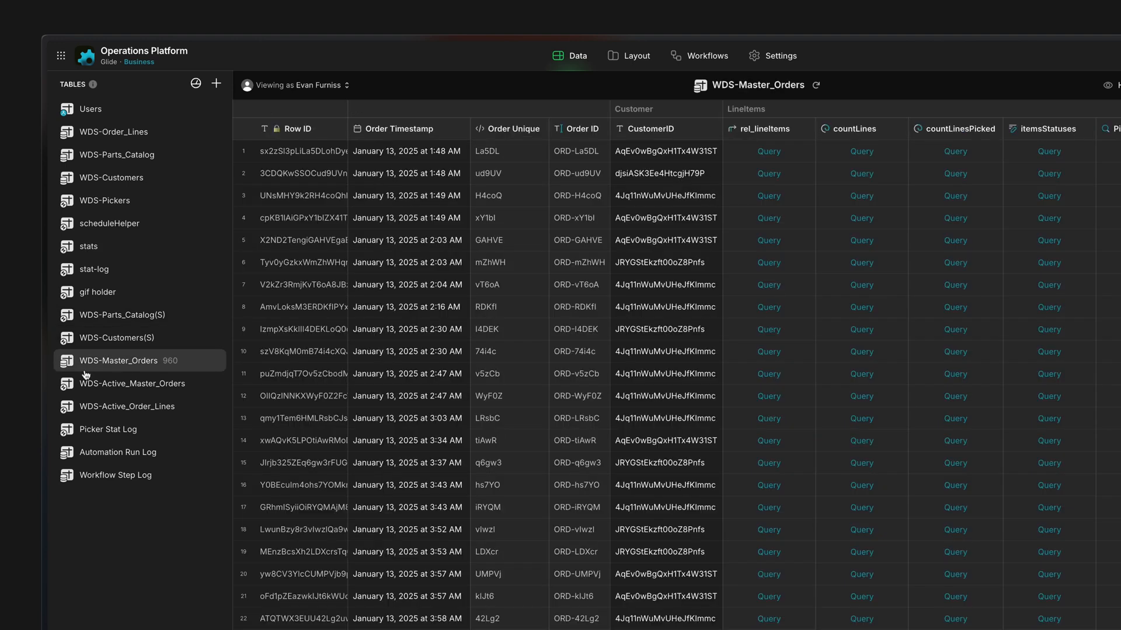
- Show the WDS-Master_Orders table with its 960 rows in the Data view
{"action": "left_click", "coordinate": [132, 406]}
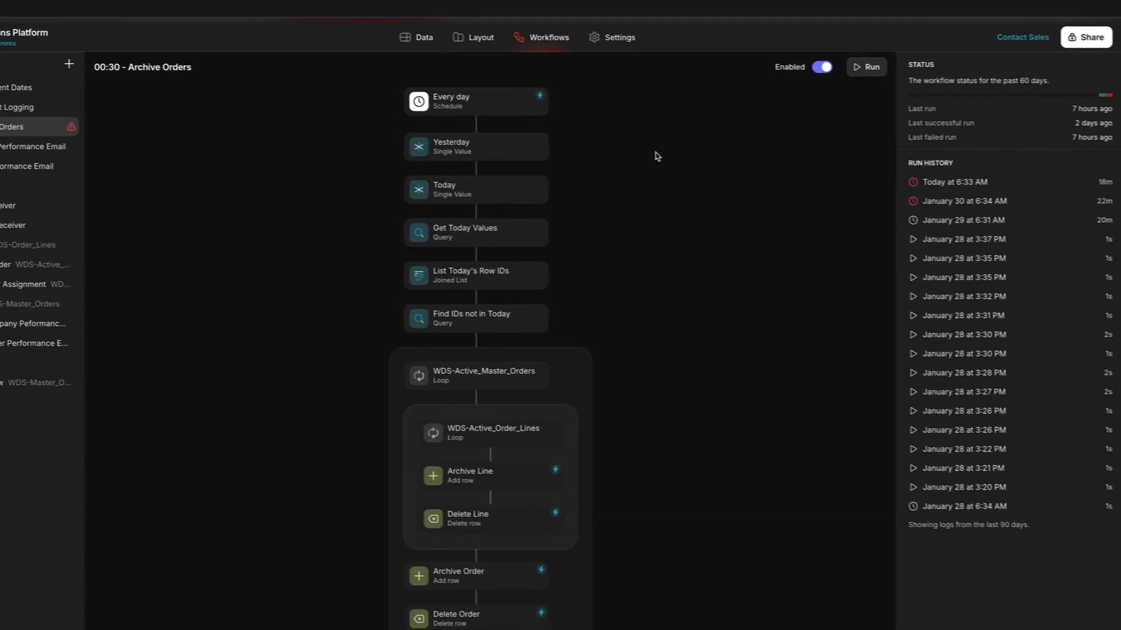
- Inspect the Archive Order add-row step and the Delete Order step settings
{"action": "left_click", "coordinate": [475, 375]}
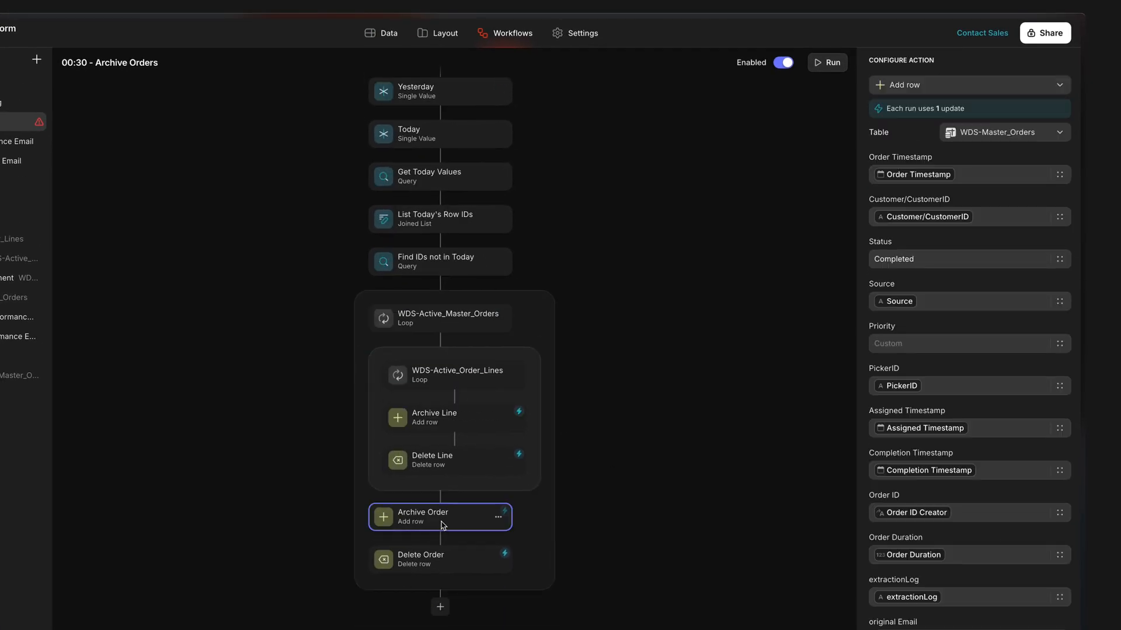
{"action": "left_click", "coordinate": [440, 559]}
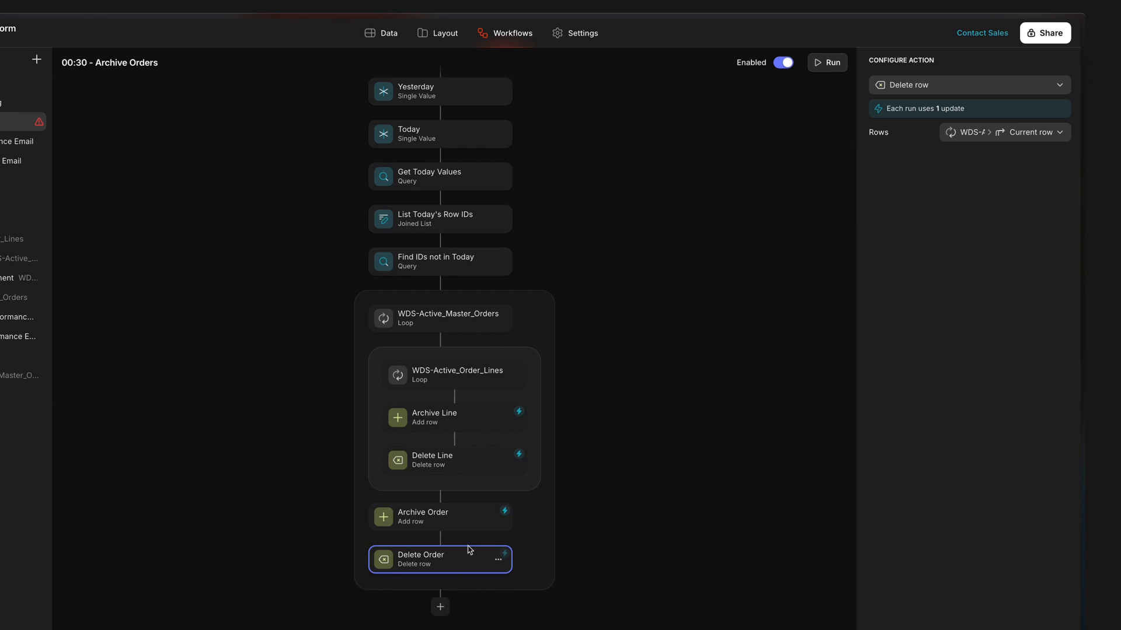
{"action": "mouse_move", "coordinate": [375, 393]}
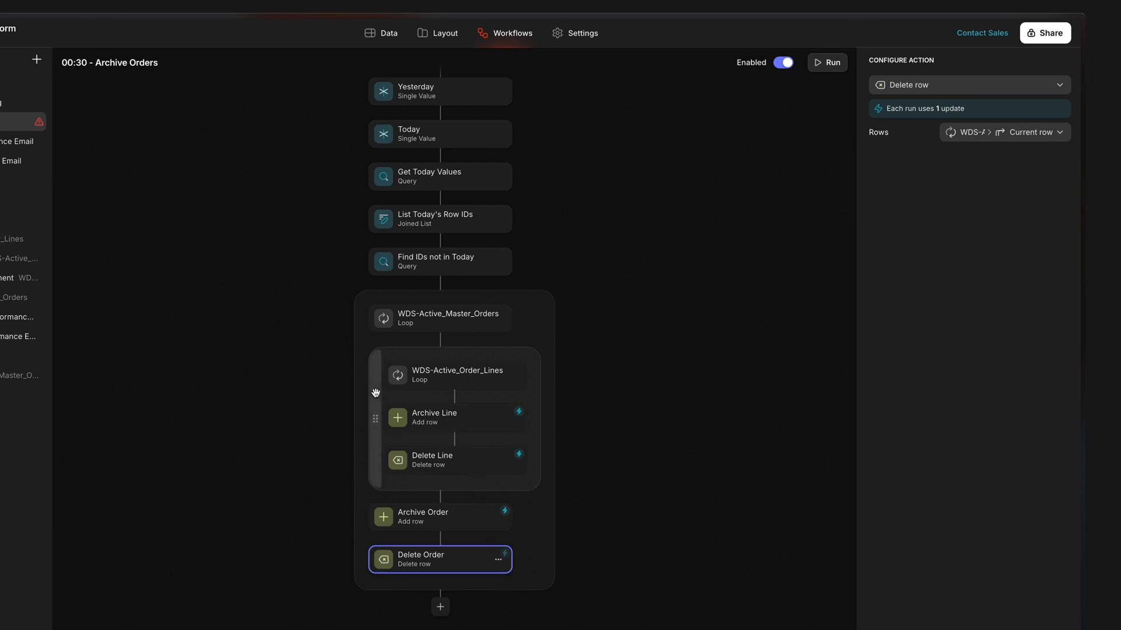
- Inspect the inner WDS-Active_Order_Lines loop's filter and limit of 60
{"action": "left_click", "coordinate": [453, 375]}
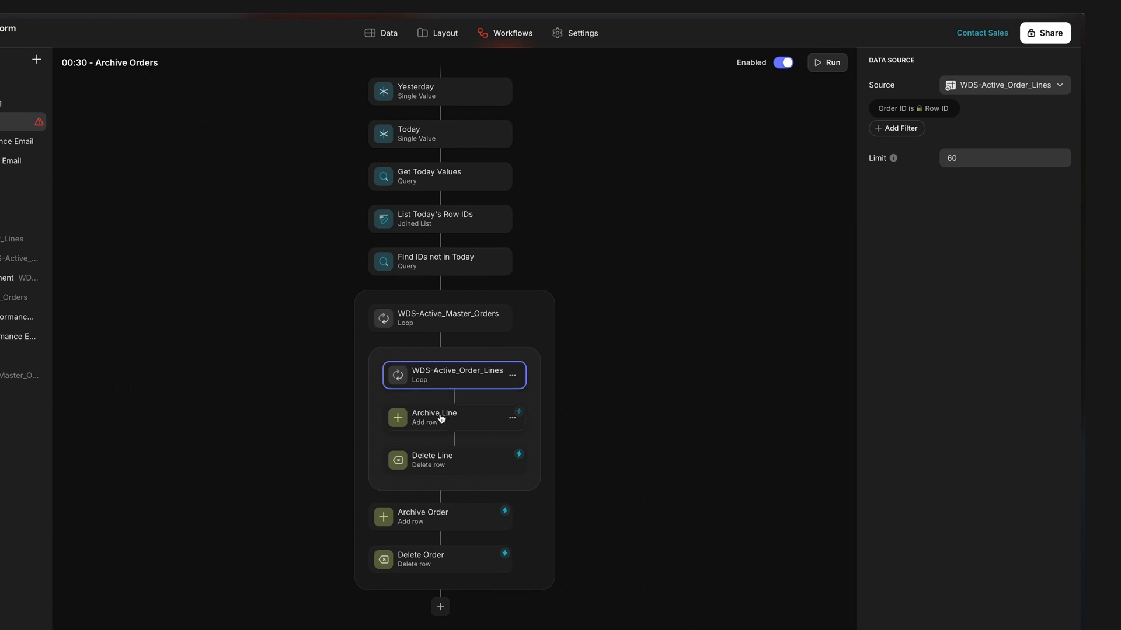
{"action": "left_click", "coordinate": [453, 418]}
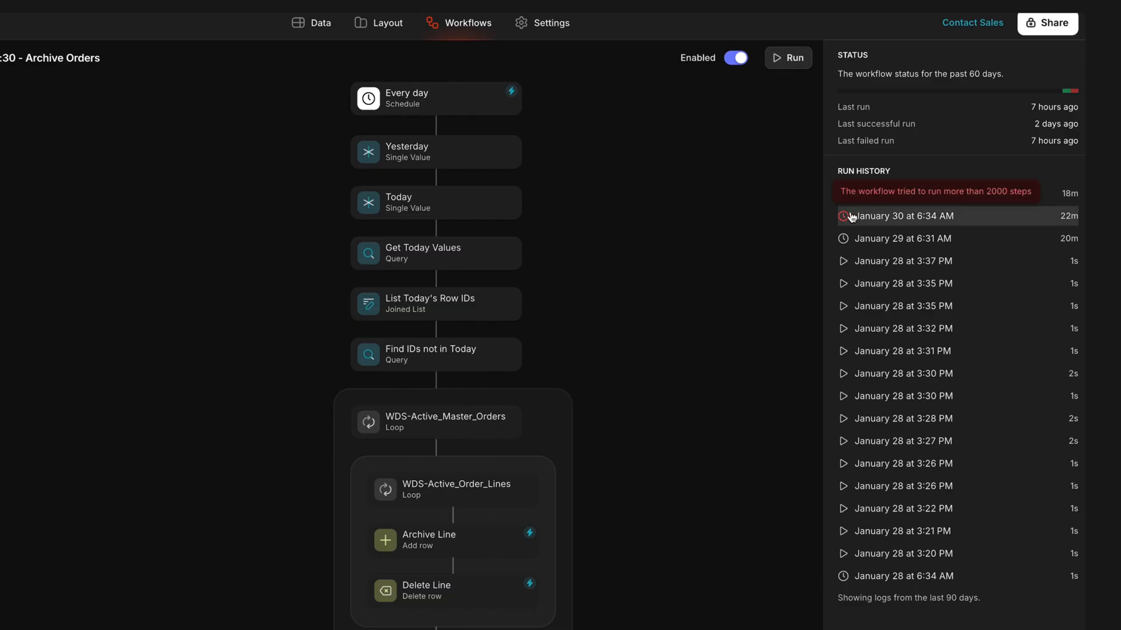
- View the failed 2000-step run's outer loop logs showing 83 master-order and 583 order-line iterations
{"action": "left_click", "coordinate": [903, 216]}
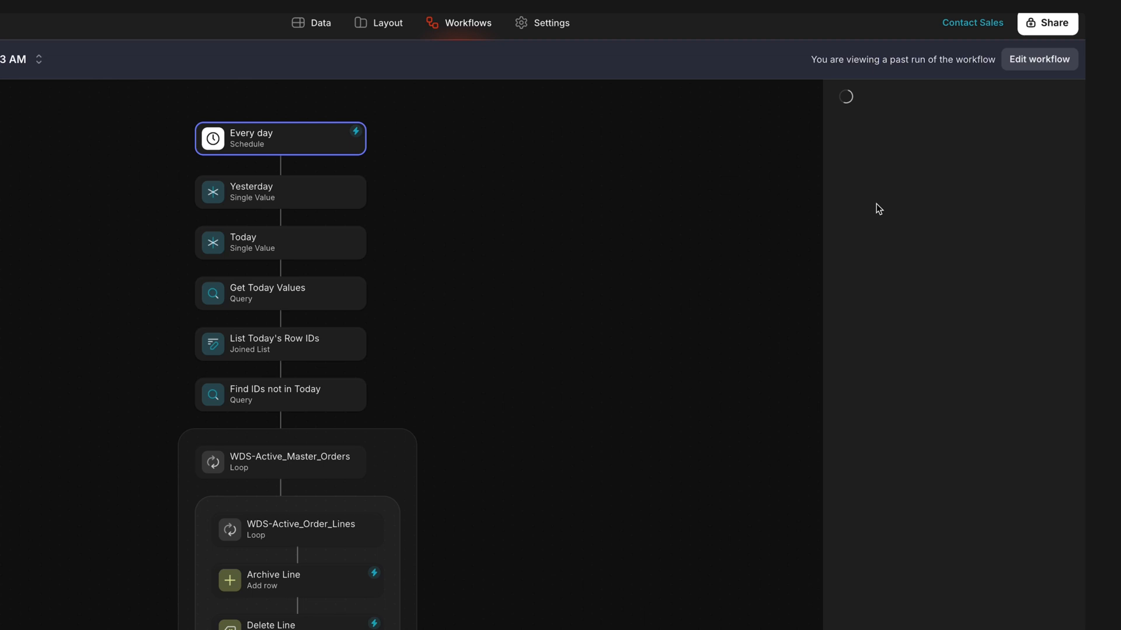
{"action": "left_click", "coordinate": [280, 462]}
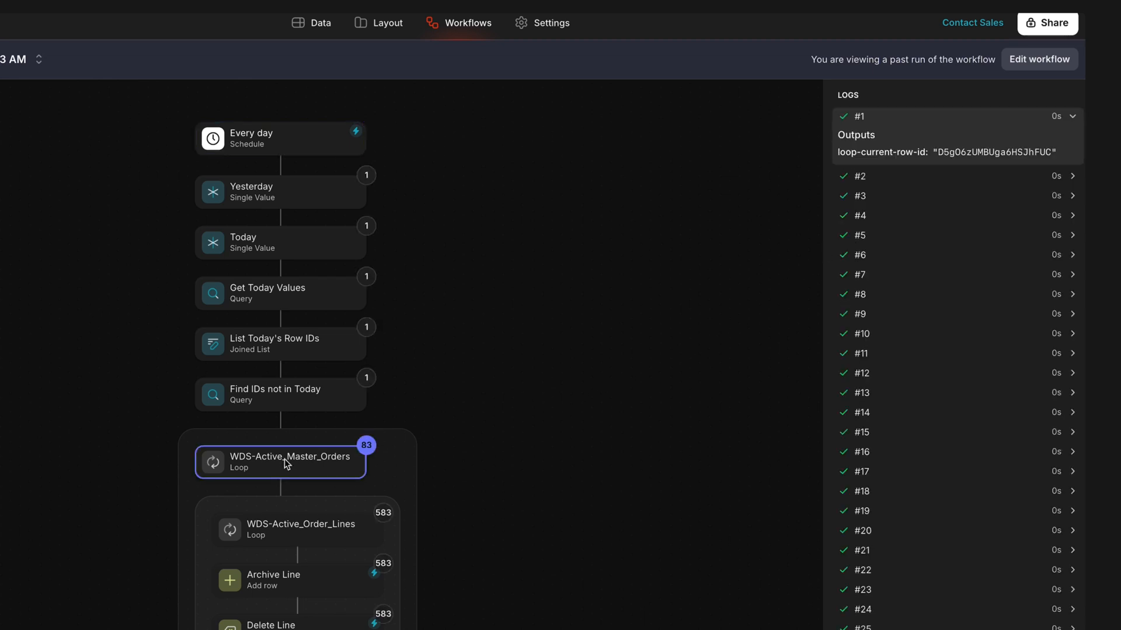
{"action": "left_click", "coordinate": [861, 294]}
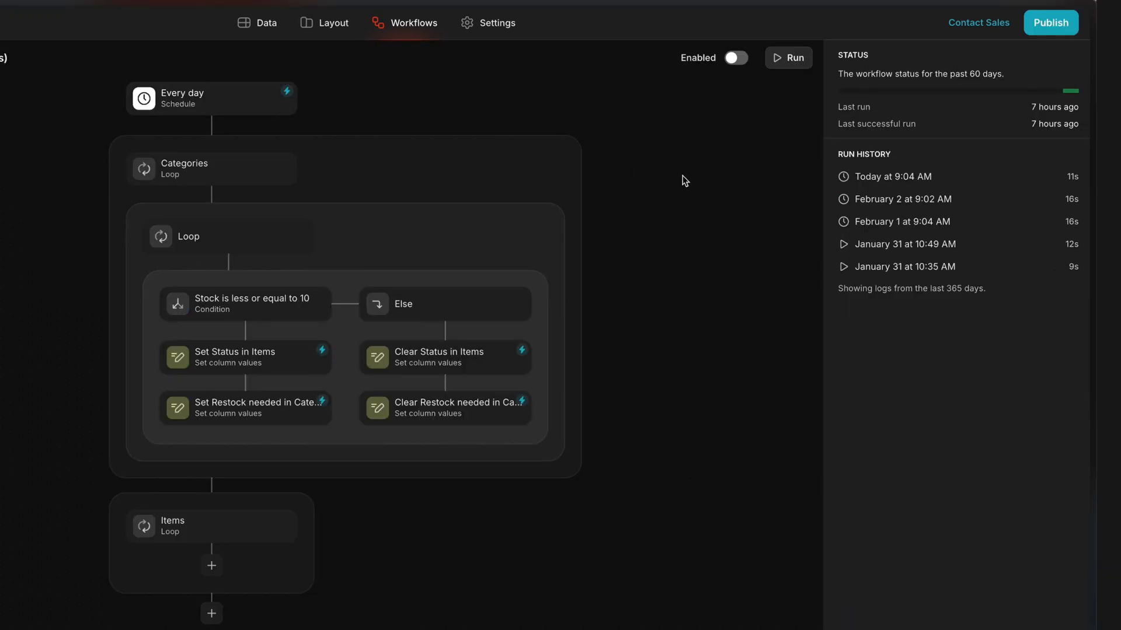
- View the 9:04 AM run's Set Status (5 Restock) and Clear Status (4 clears) step logs
{"action": "left_click", "coordinate": [892, 176]}
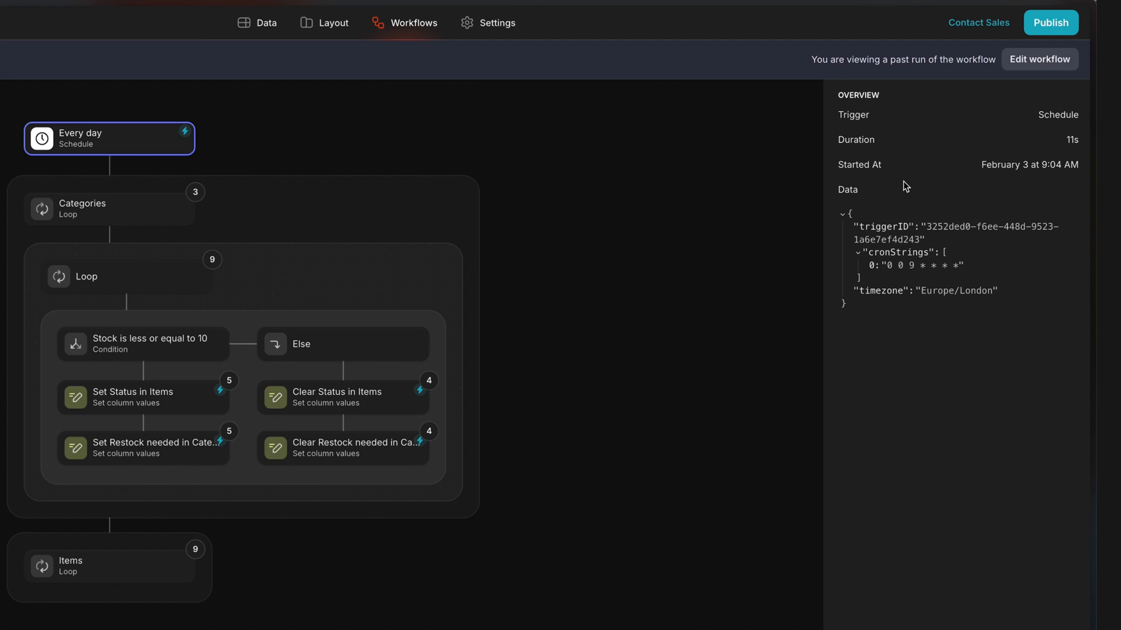
{"action": "mouse_move", "coordinate": [164, 364]}
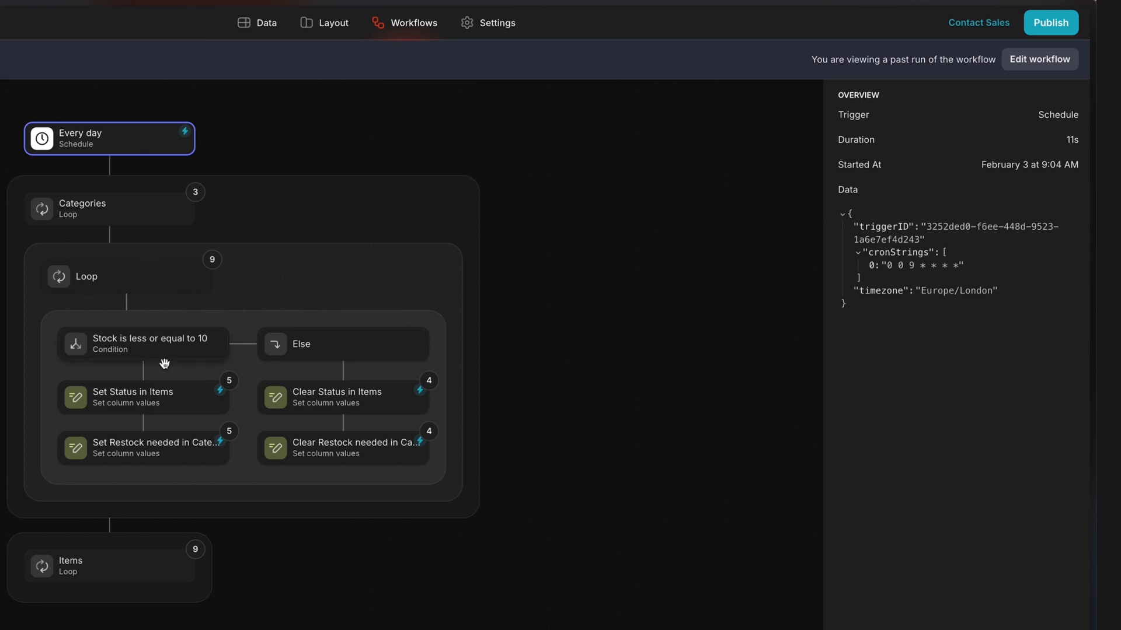
{"action": "left_click", "coordinate": [142, 397]}
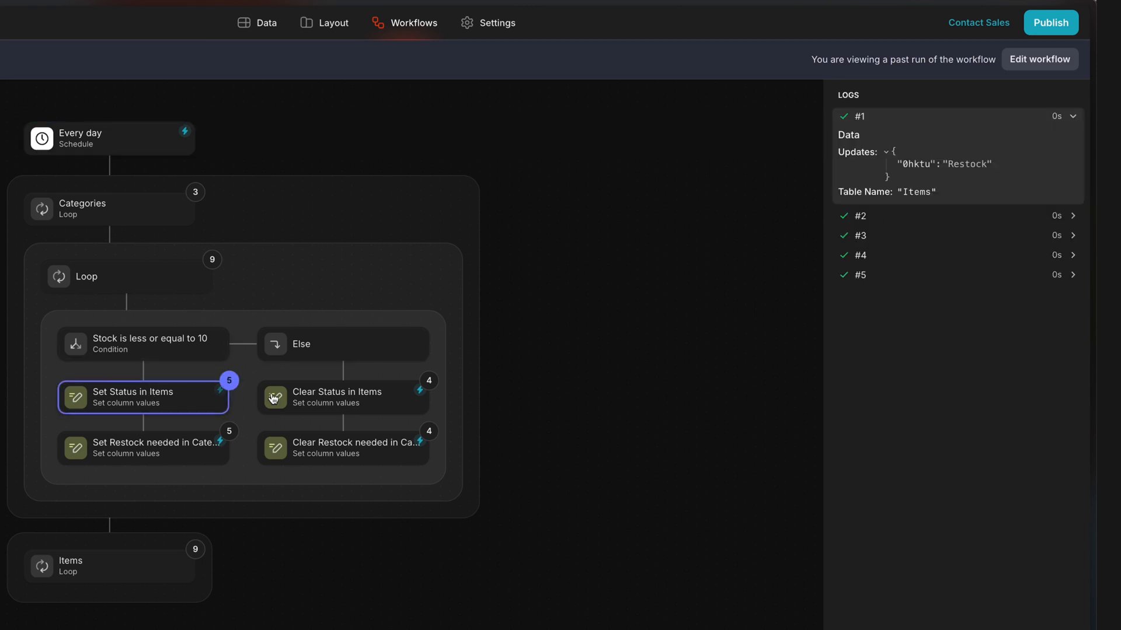
{"action": "left_click", "coordinate": [343, 397]}
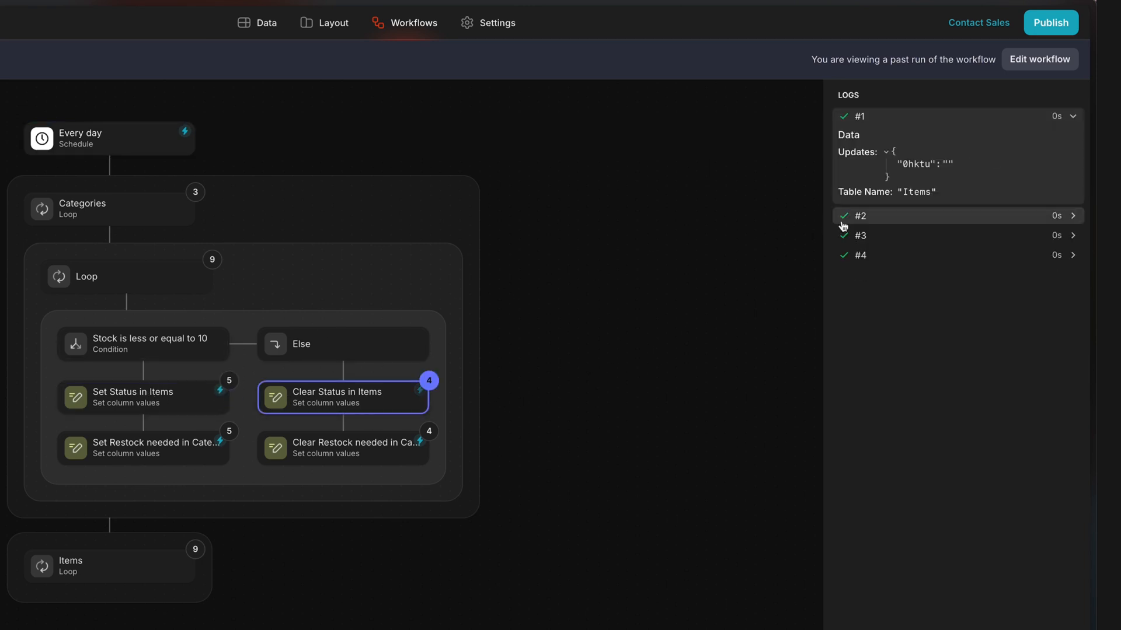